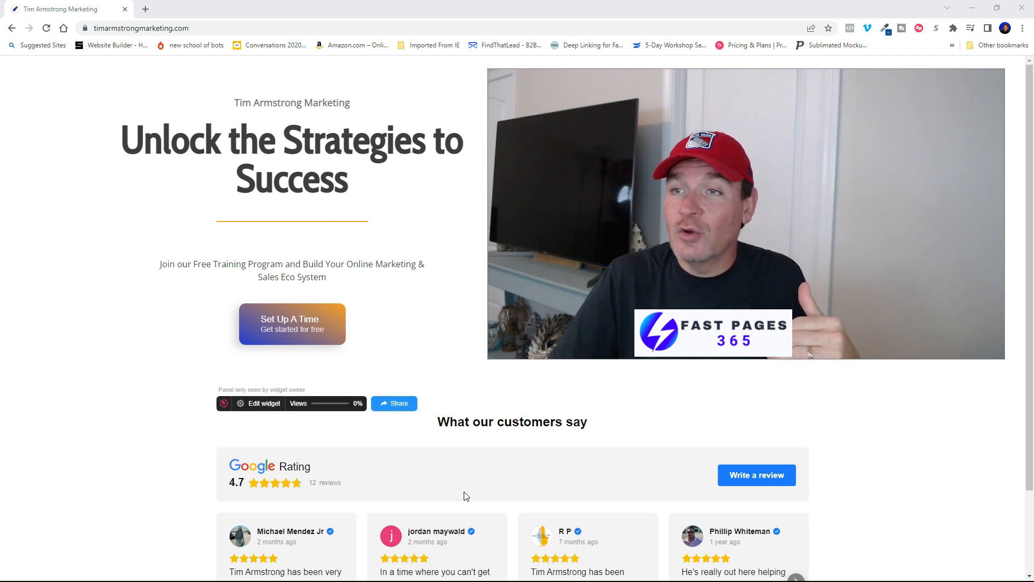
Advance the 'What our customers say' reviews carousel through several further customer reviews
scroll("down", 3)
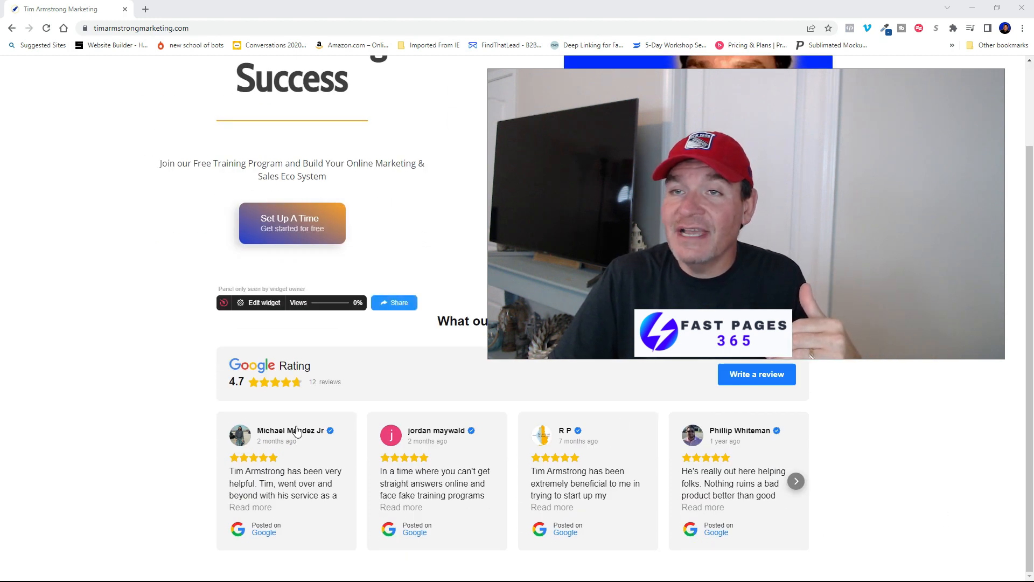
left_click(795, 480)
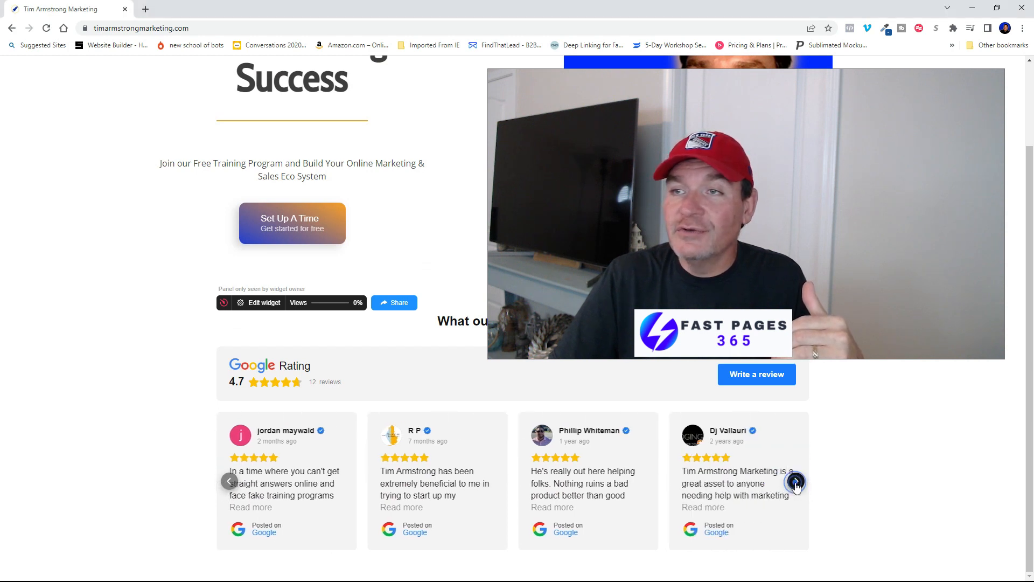
left_click(795, 480)
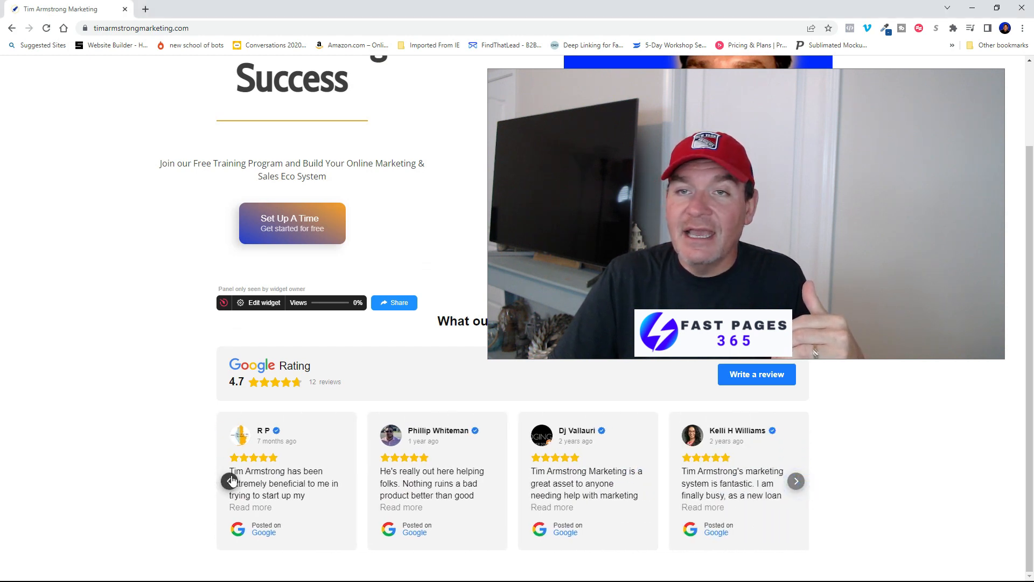
left_click(232, 480)
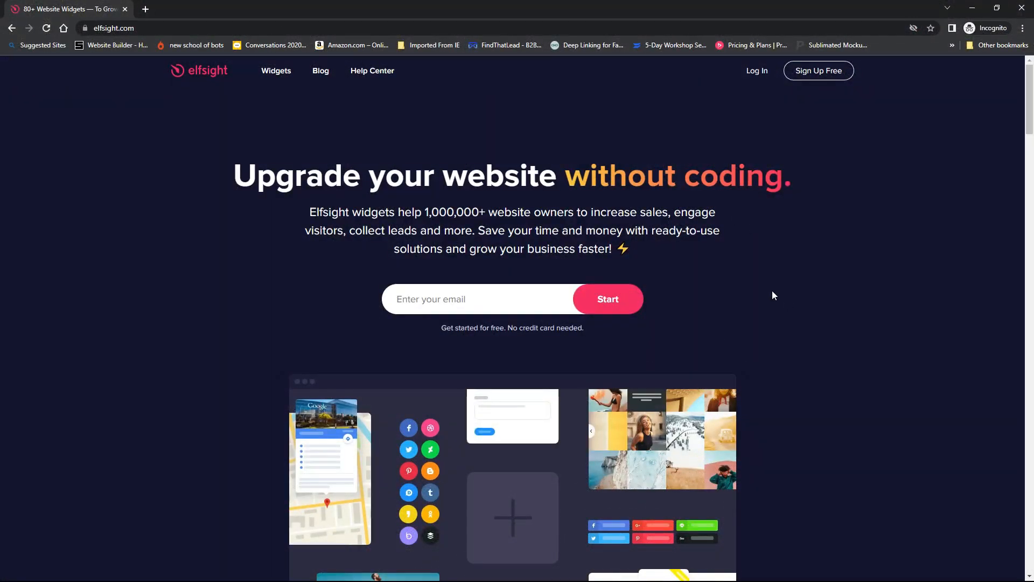
mouse_move(202, 80)
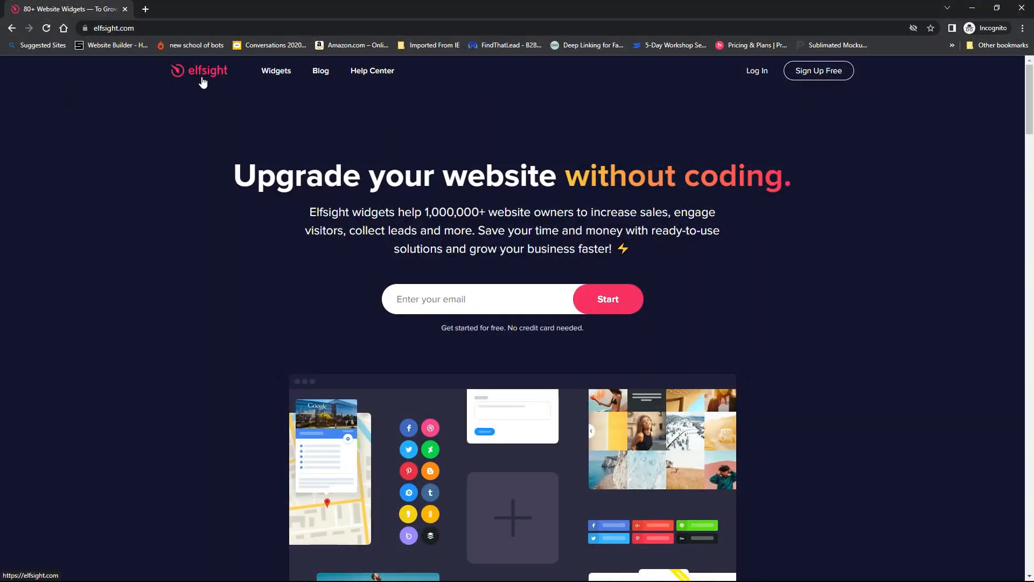
mouse_move(195, 101)
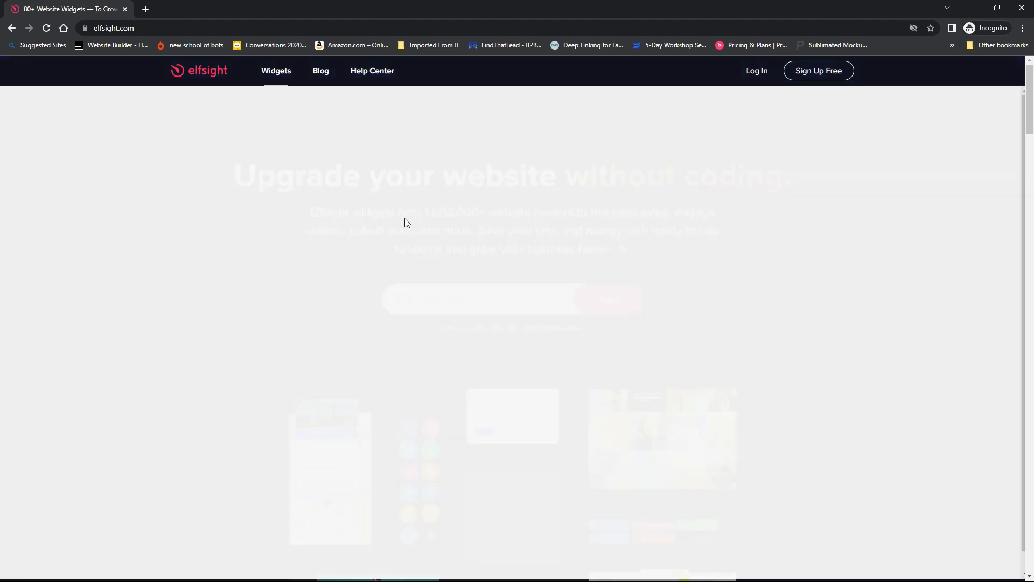
Show Elfsight's full widgets catalog from the top navigation
left_click(276, 71)
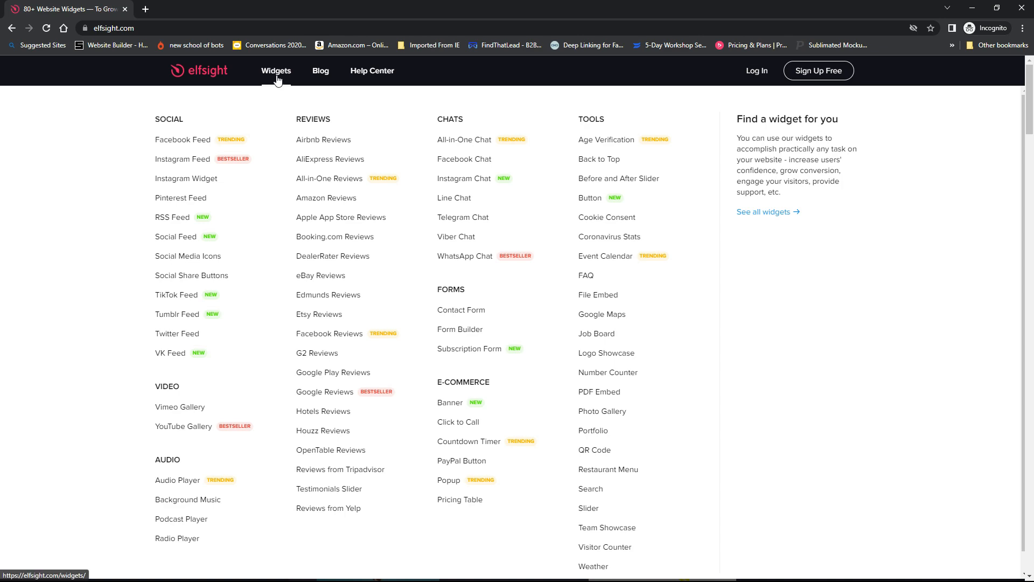
mouse_move(251, 485)
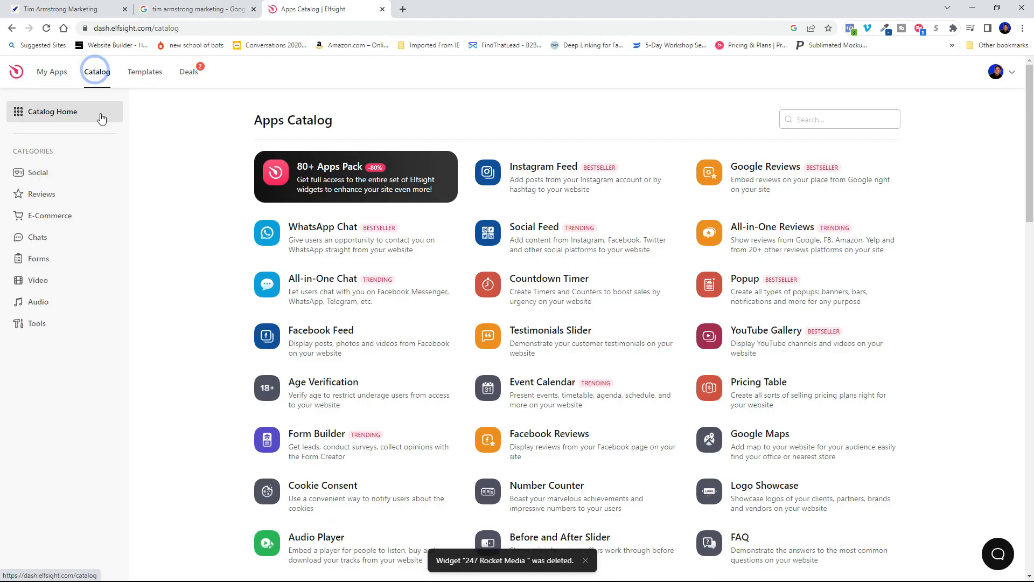
mouse_move(798, 330)
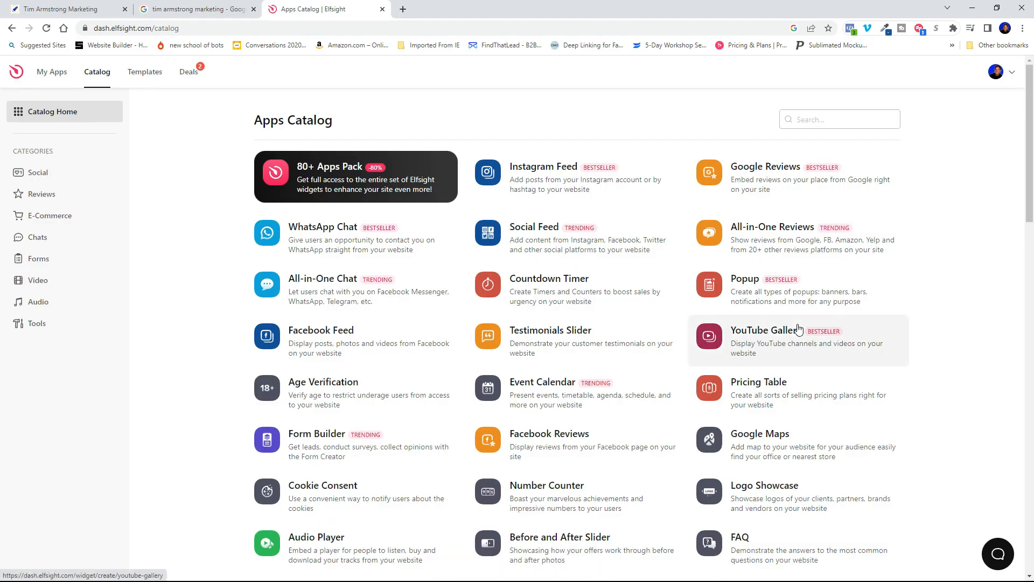
mouse_move(827, 186)
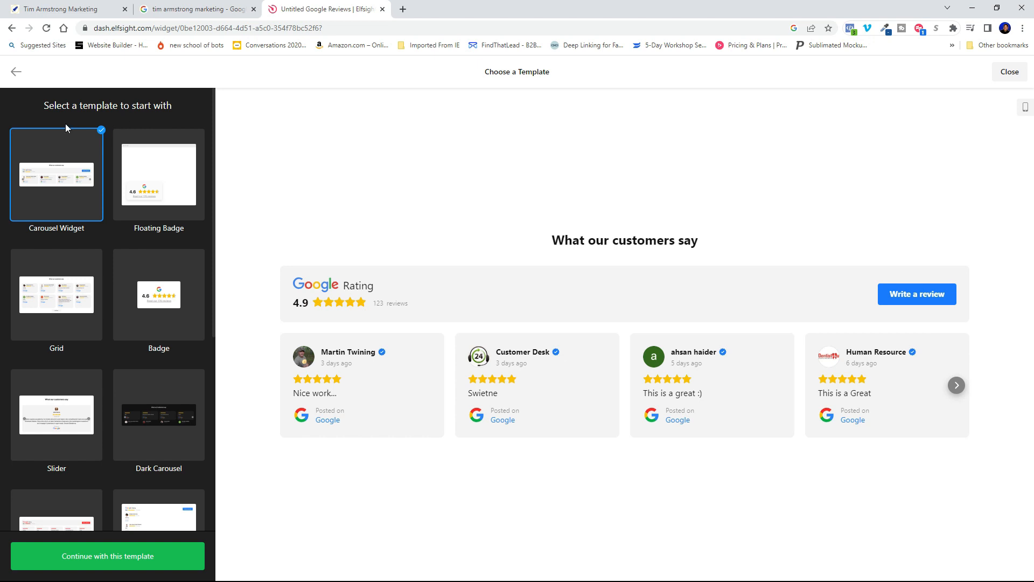
Start a new Google Reviews widget from the Carousel Widget template
scroll("down", 3)
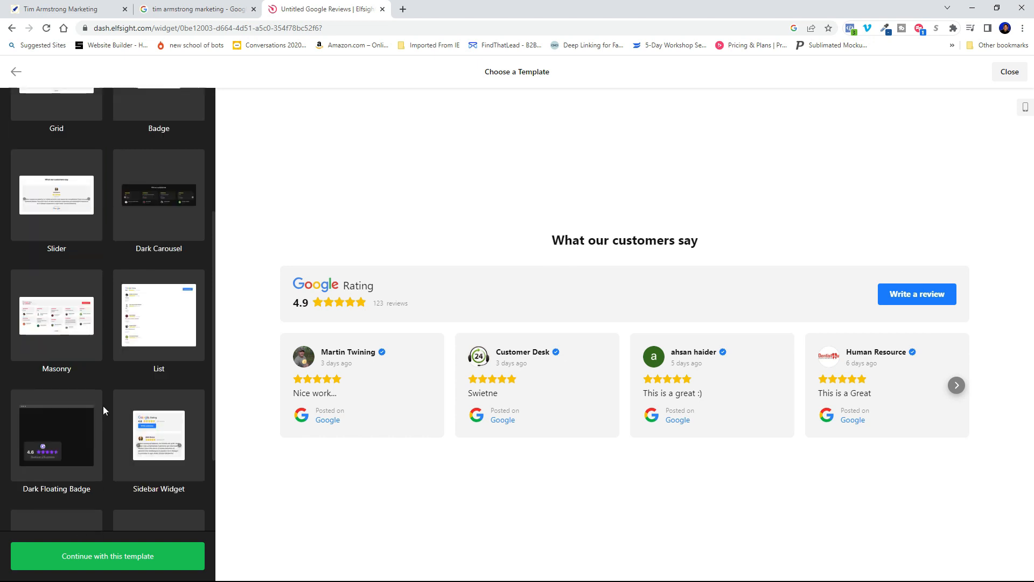
scroll("up", 3)
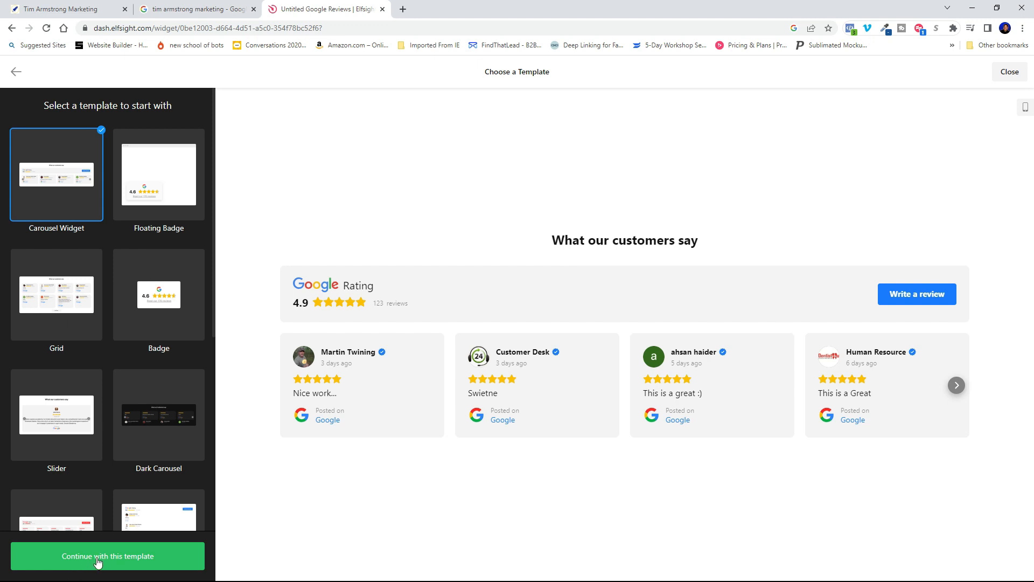
left_click(107, 556)
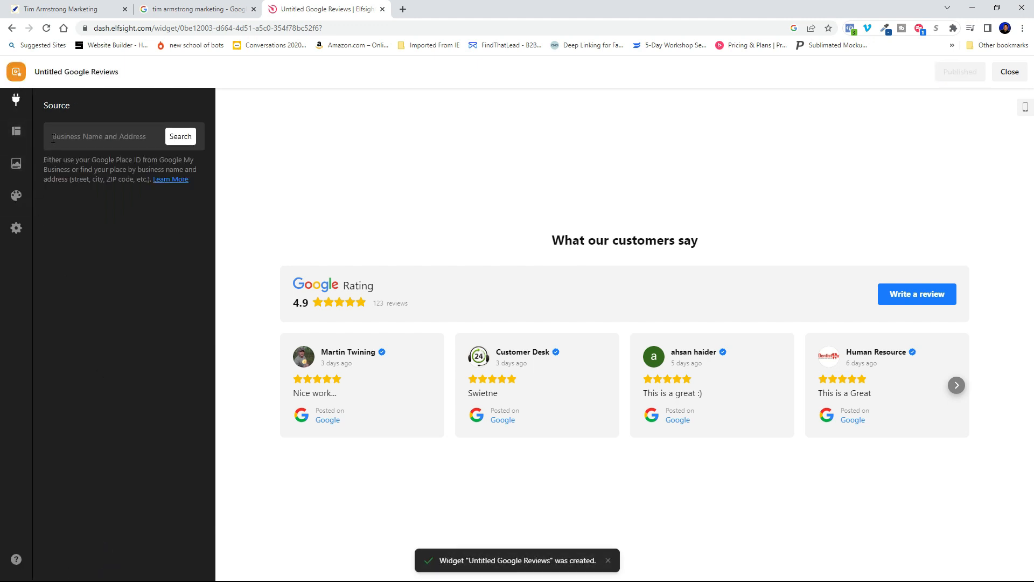
Search 'Tim armstrong marketing' as the review source business, returning no results
left_click(106, 136)
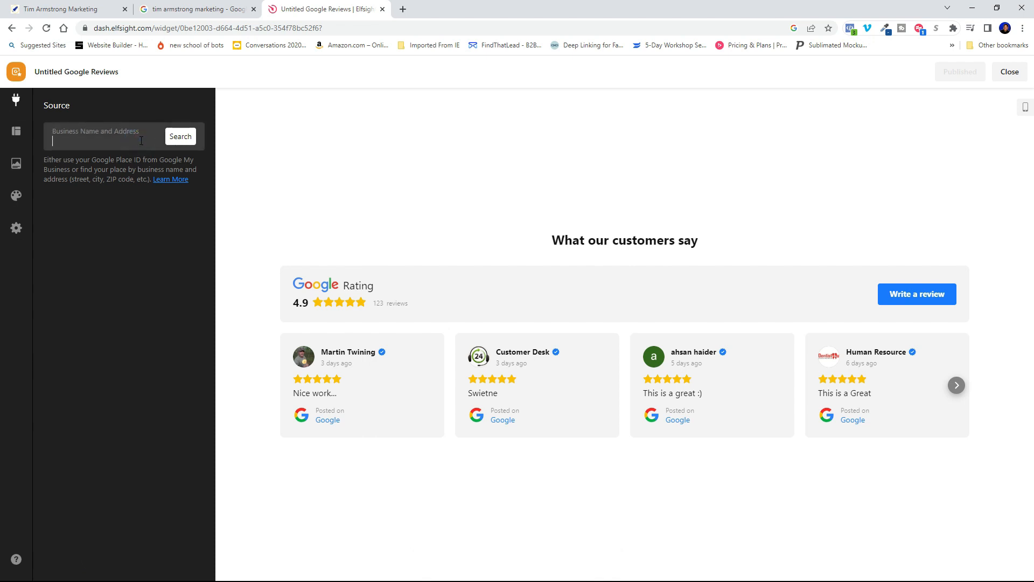
type("Tim armstr")
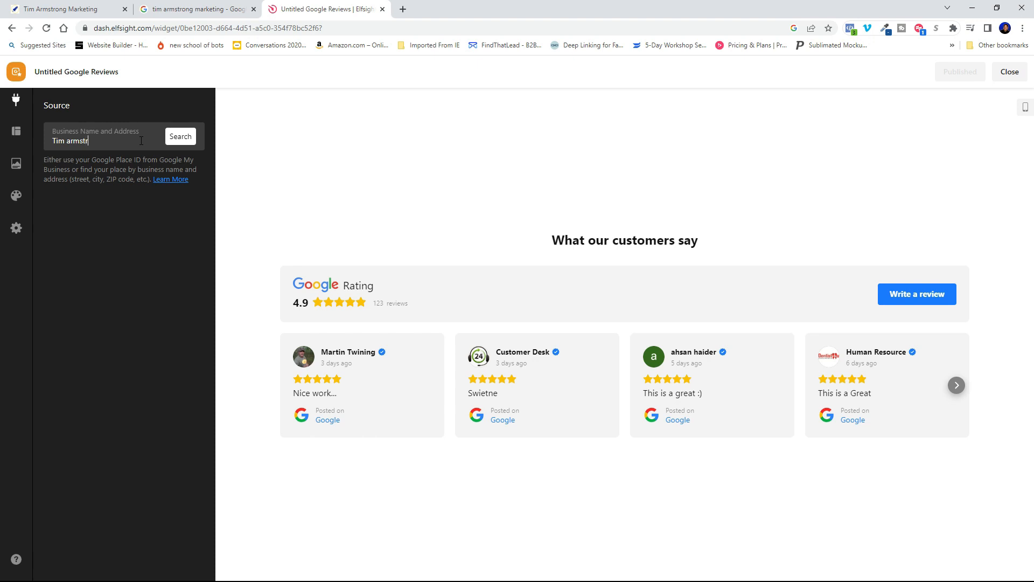
type("ong")
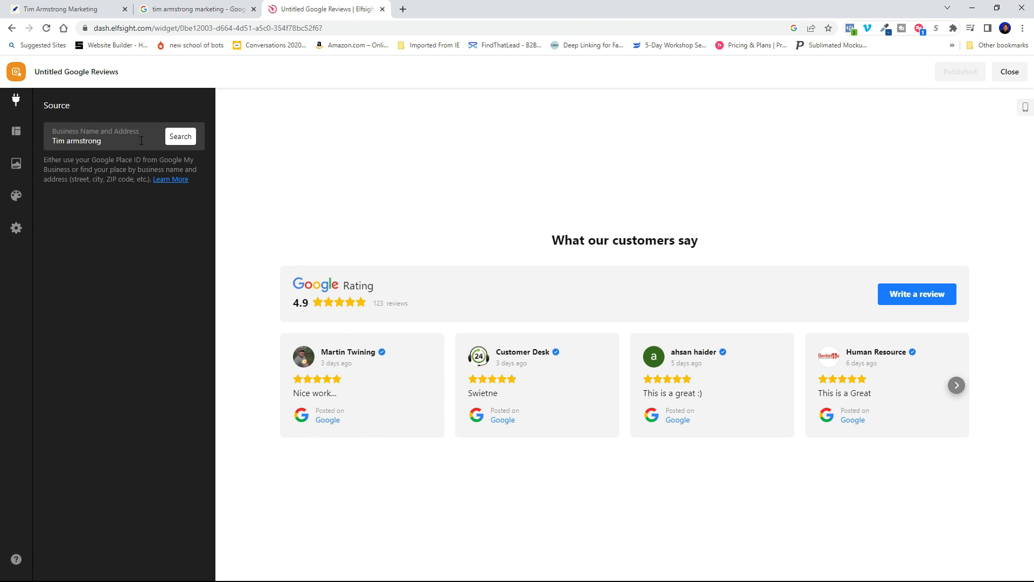
type("marketing")
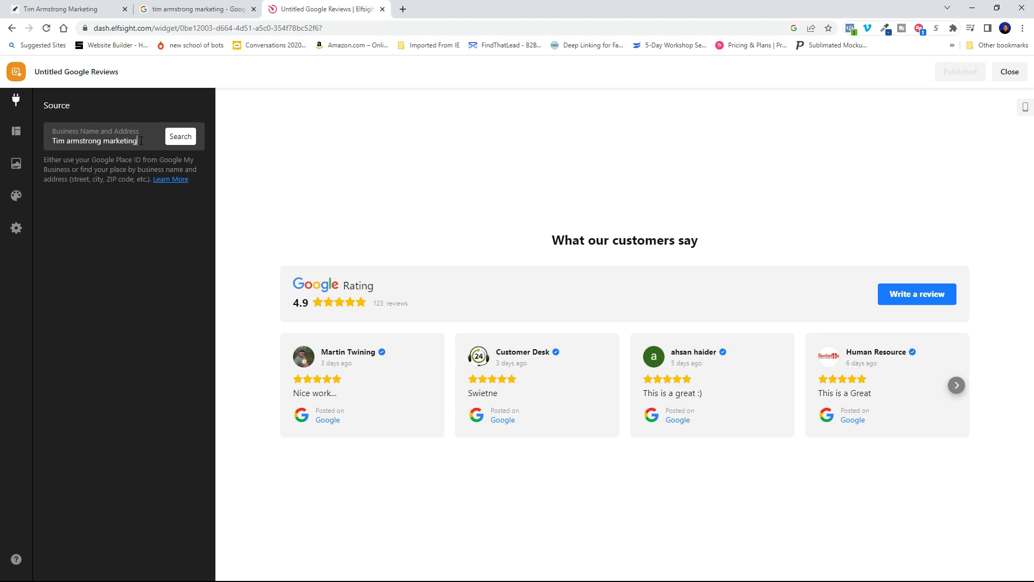
left_click(180, 137)
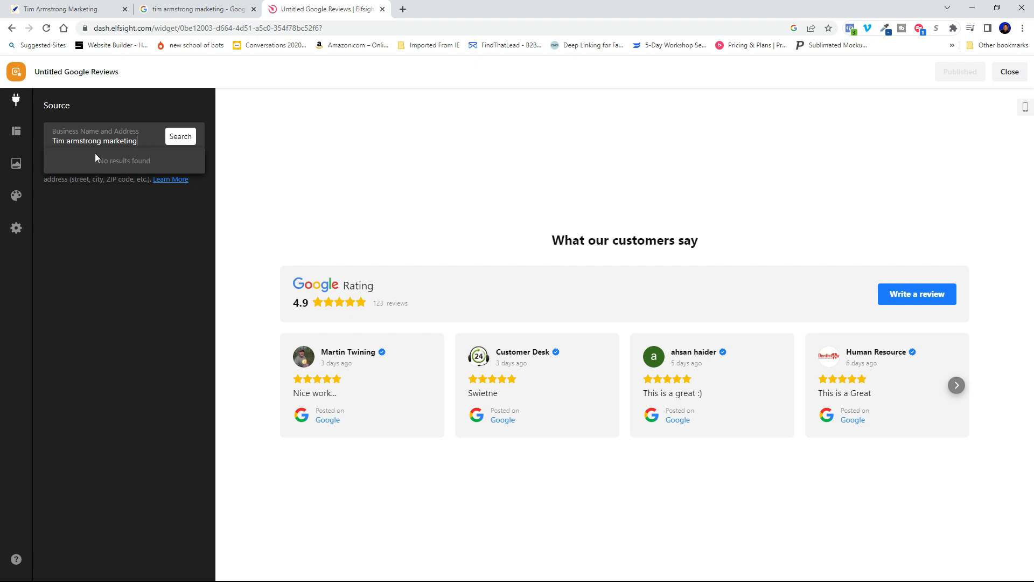
mouse_move(330, 164)
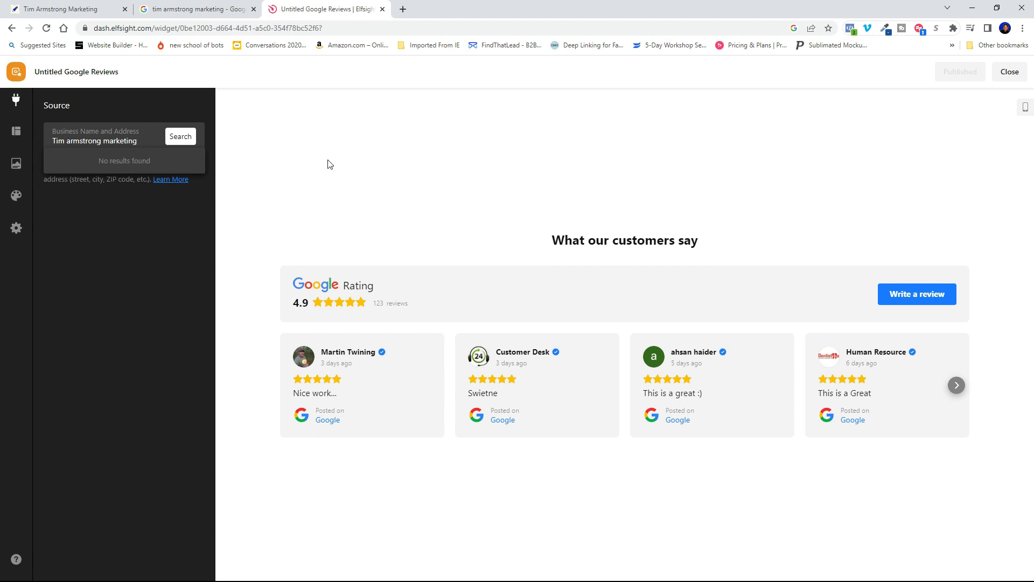
mouse_move(402, 9)
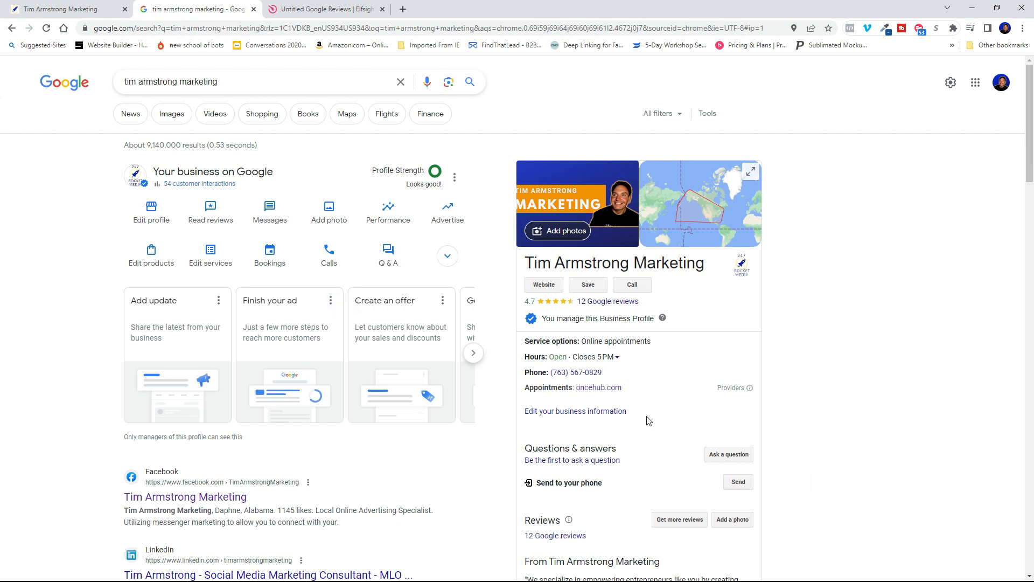
mouse_move(705, 333)
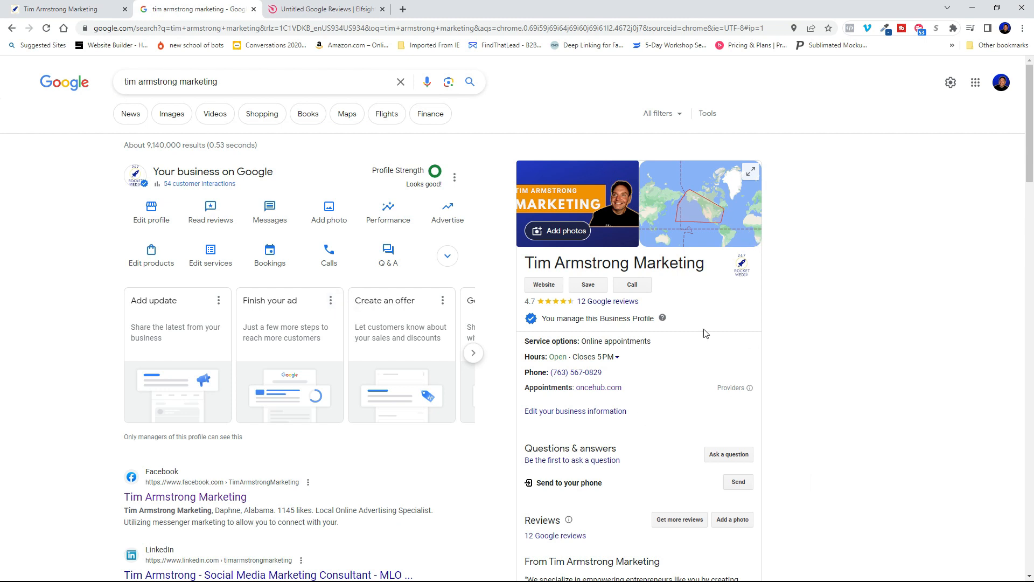
mouse_move(651, 283)
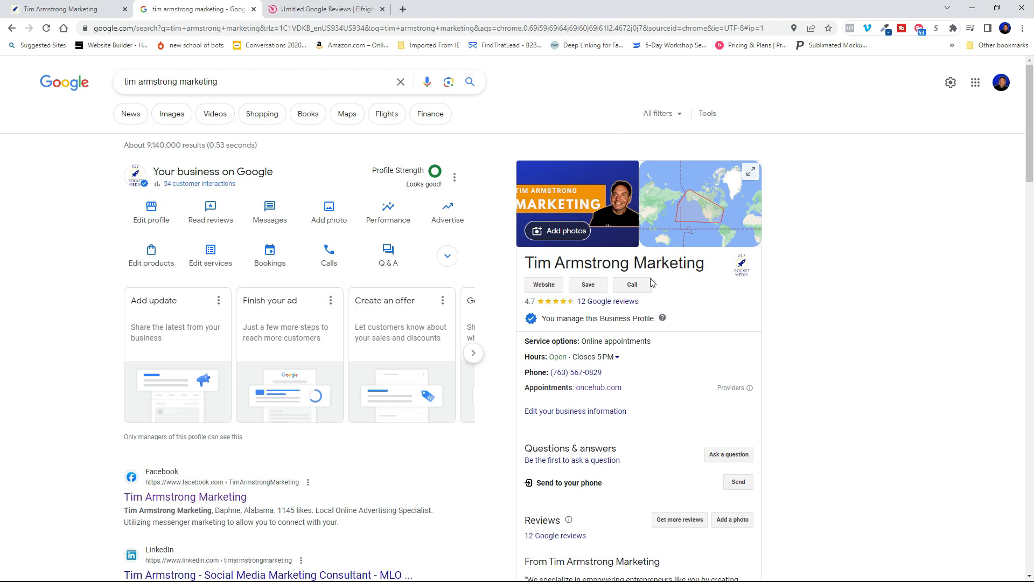
Open the Tim Armstrong Marketing business location in Google Maps from the search panel
left_click(694, 212)
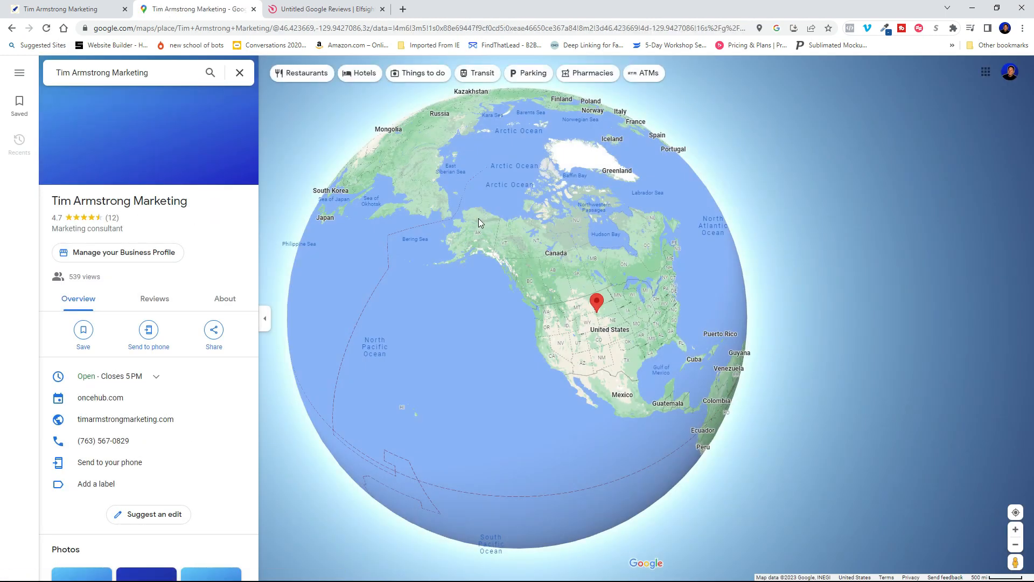
mouse_move(214, 333)
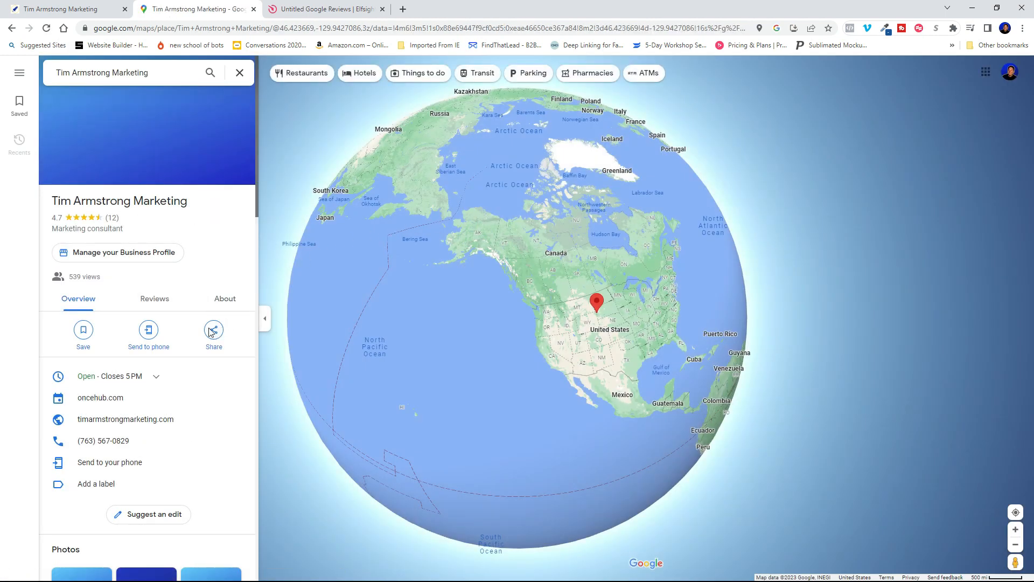
Copy the Google Maps embed HTML for Tim Armstrong Marketing and return to Elfsight
left_click(213, 330)
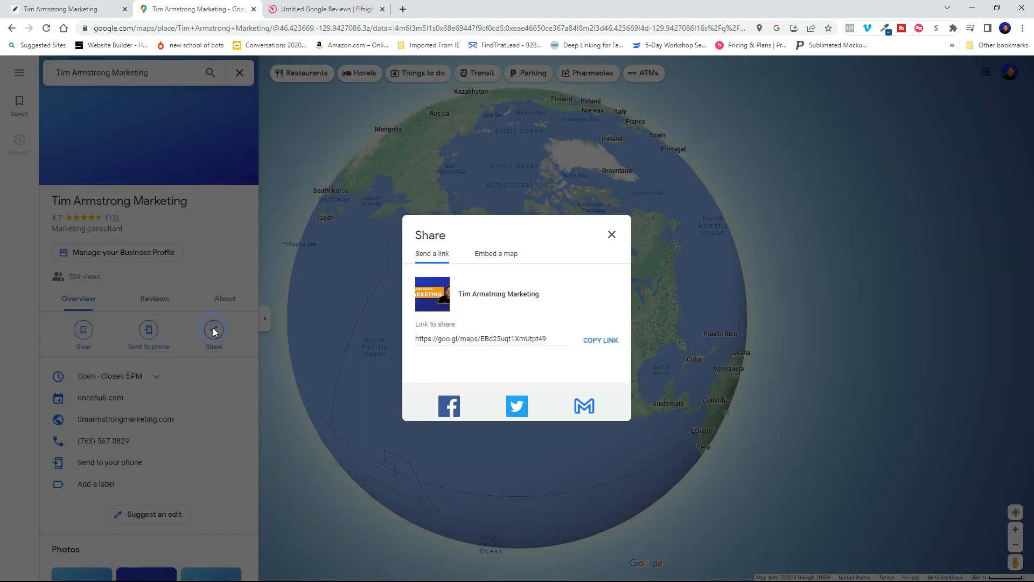
mouse_move(496, 258)
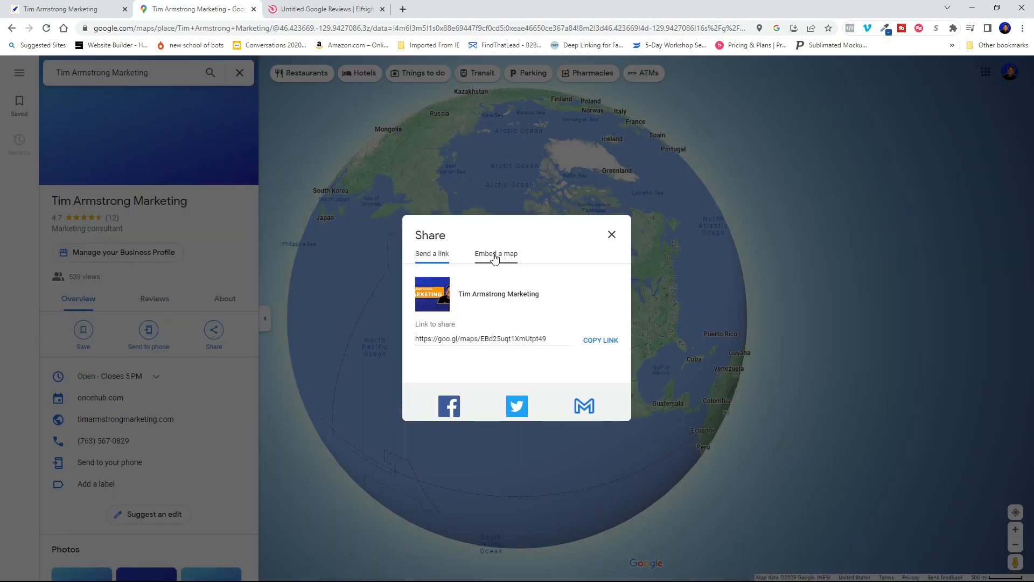
left_click(495, 253)
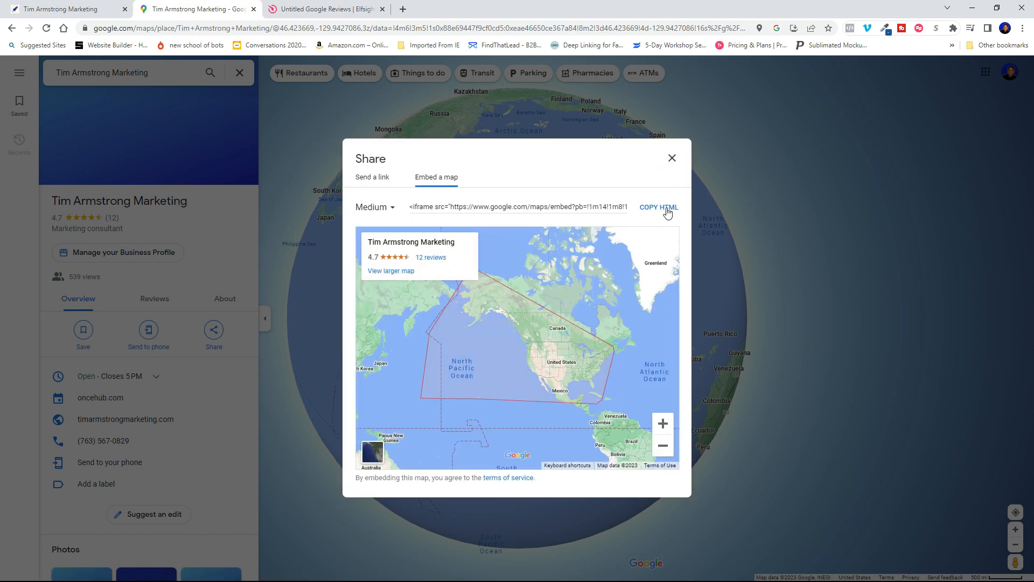
left_click(659, 207)
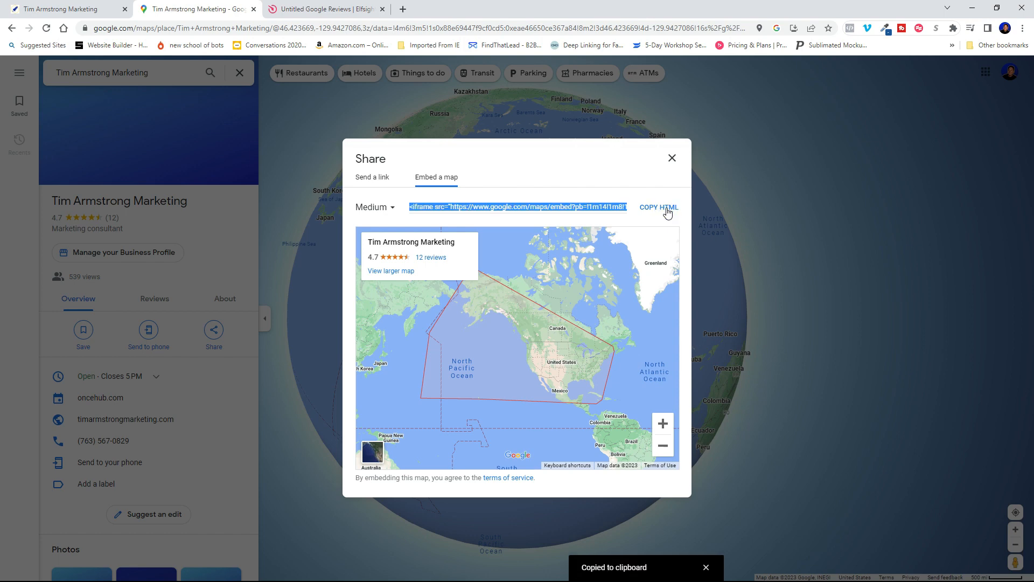
left_click(323, 9)
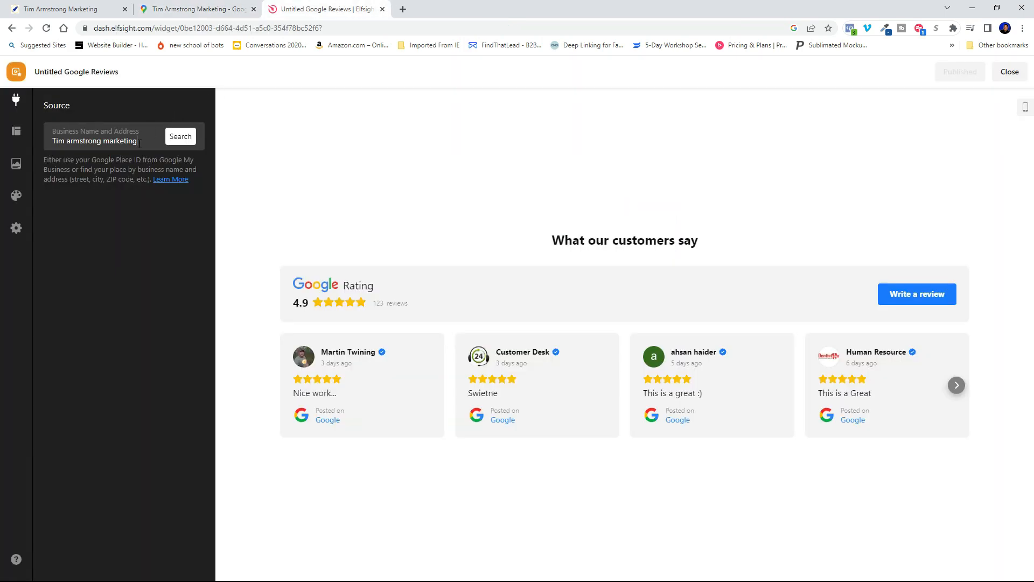
Replace the source with the pasted map embed and select the matching Place ID
key("ctrl+a")
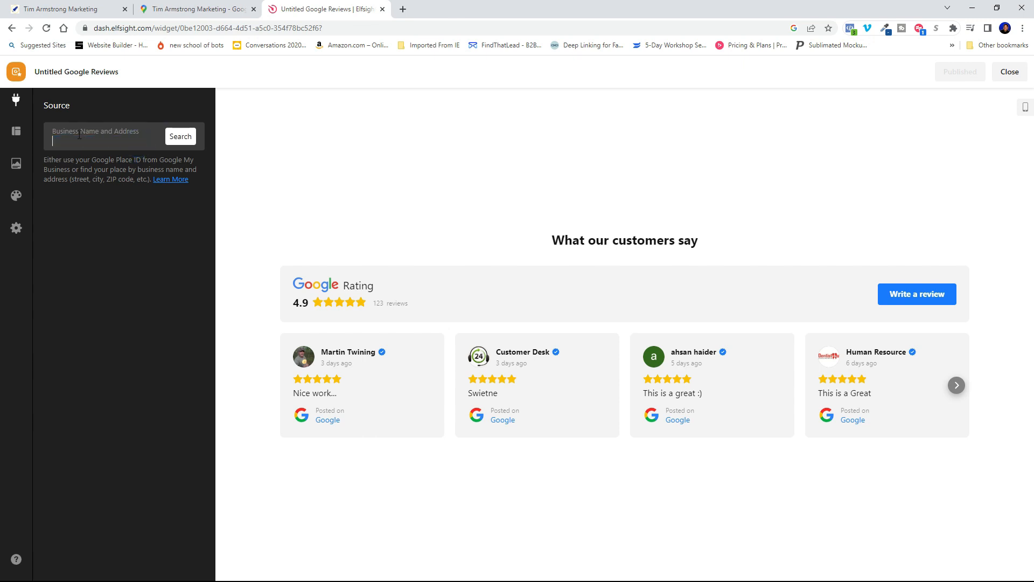
right_click(78, 137)
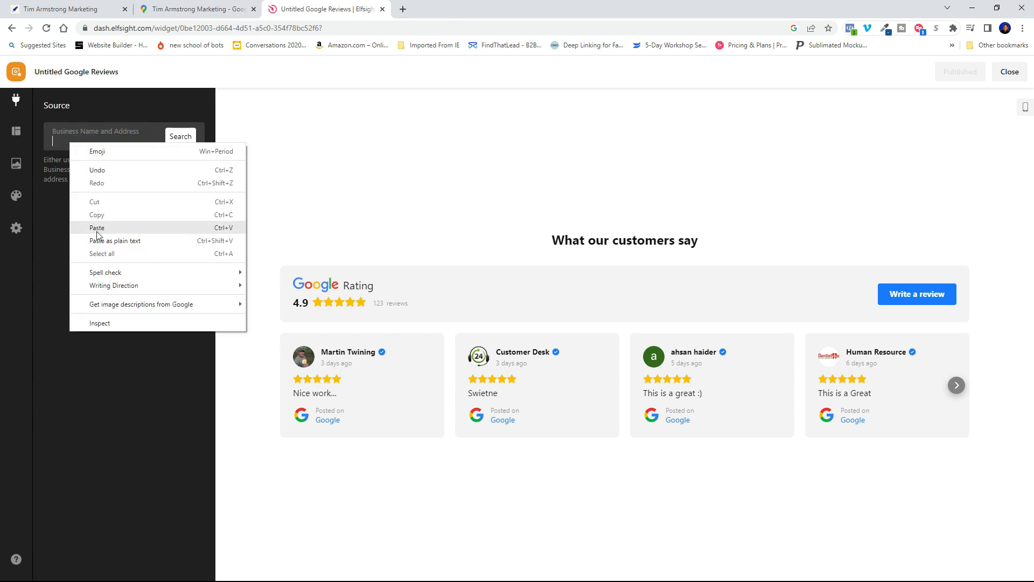
left_click(97, 227)
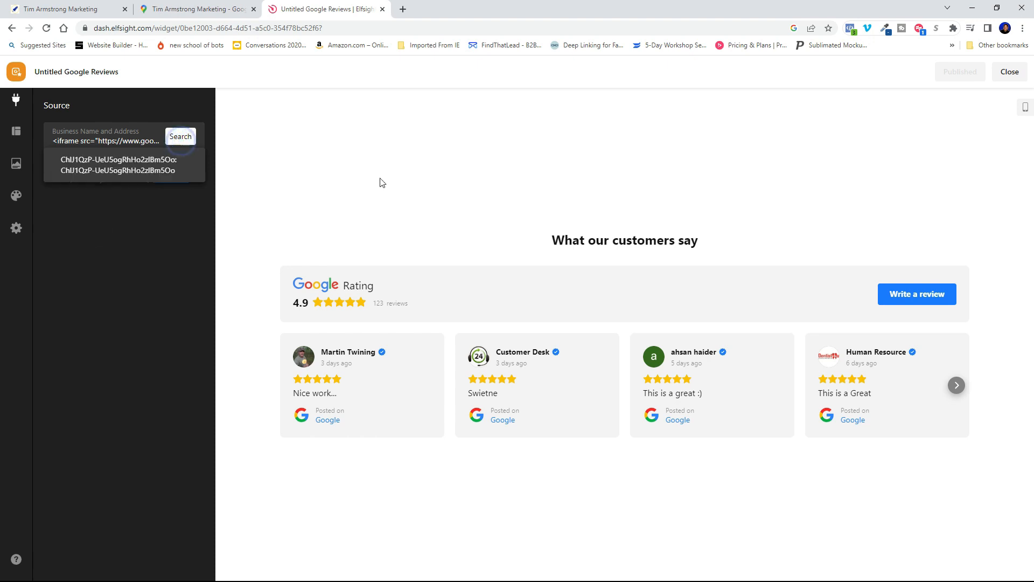
left_click(119, 164)
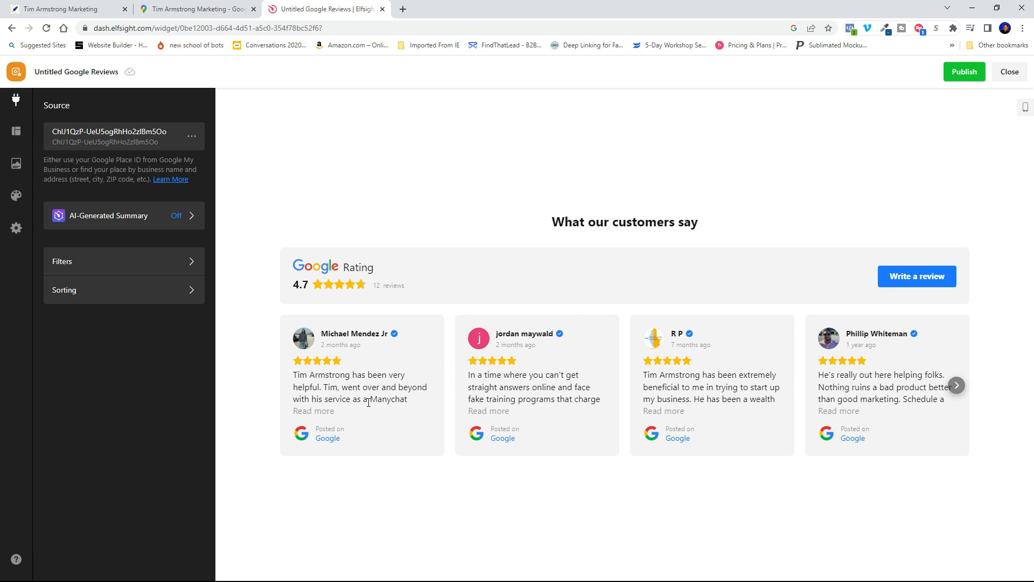
mouse_move(927, 414)
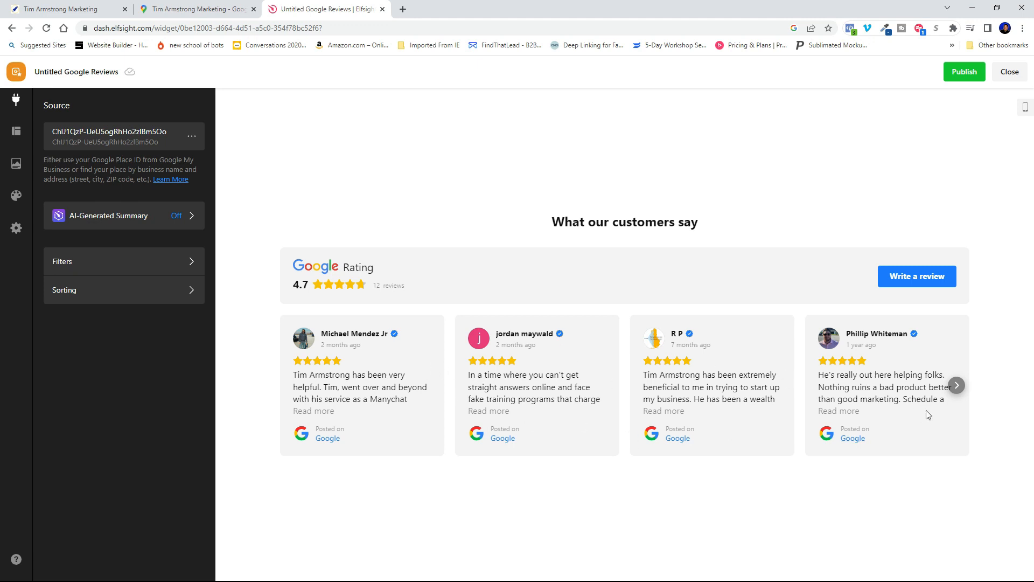
Check the carousel shows the 12 reviews and publish the updated widget
left_click(955, 386)
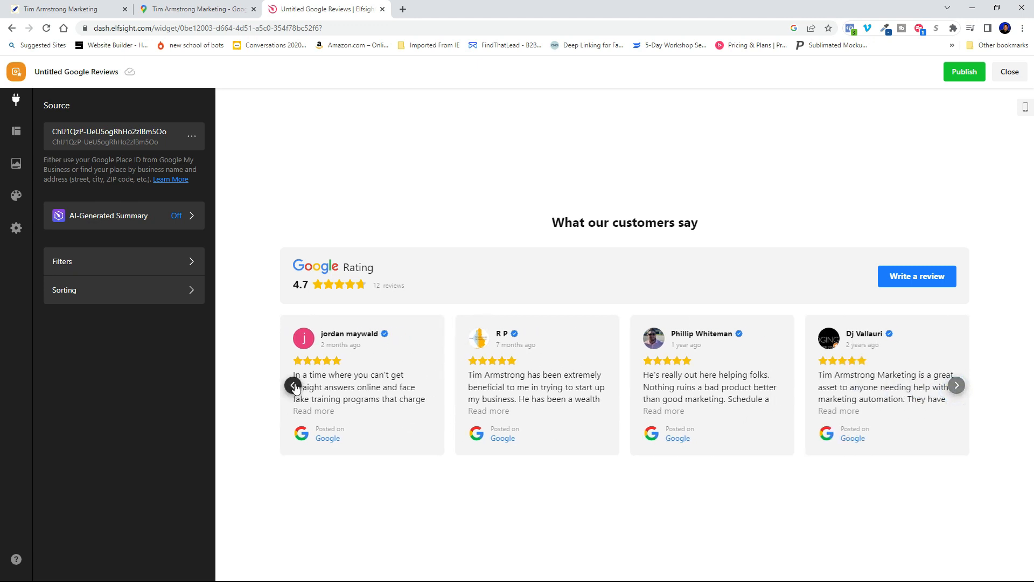
left_click(294, 386)
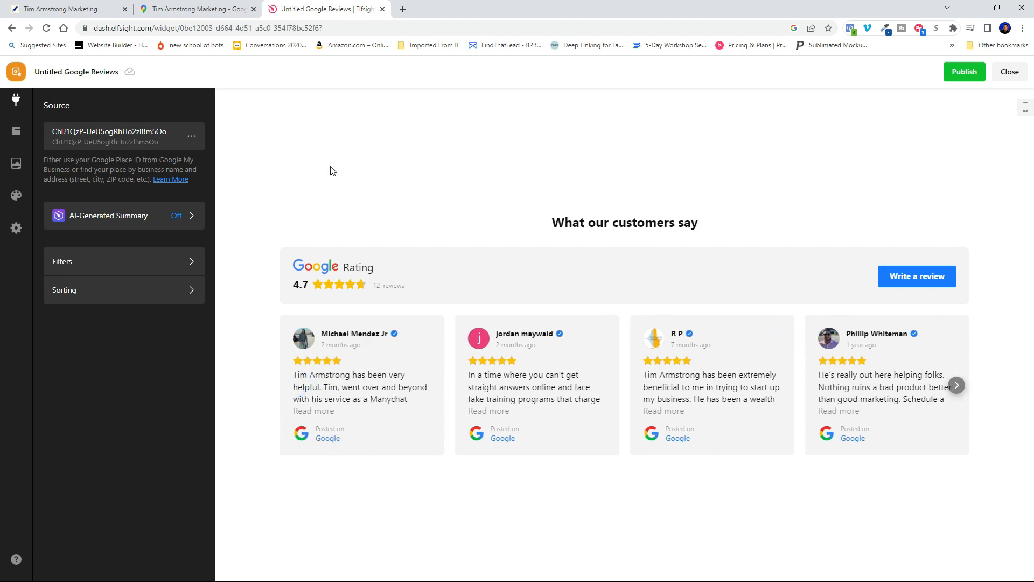
mouse_move(883, 192)
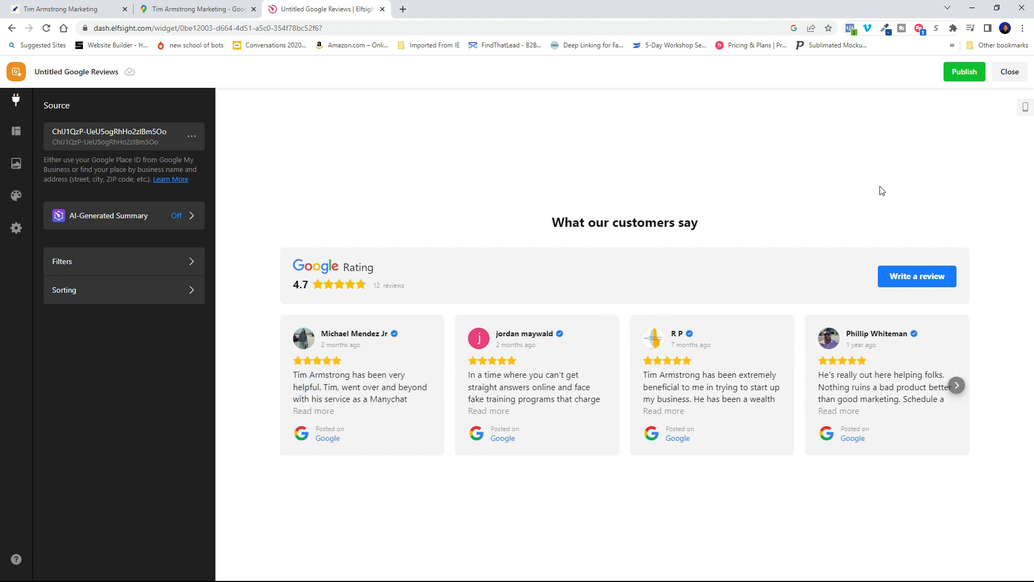
left_click(963, 71)
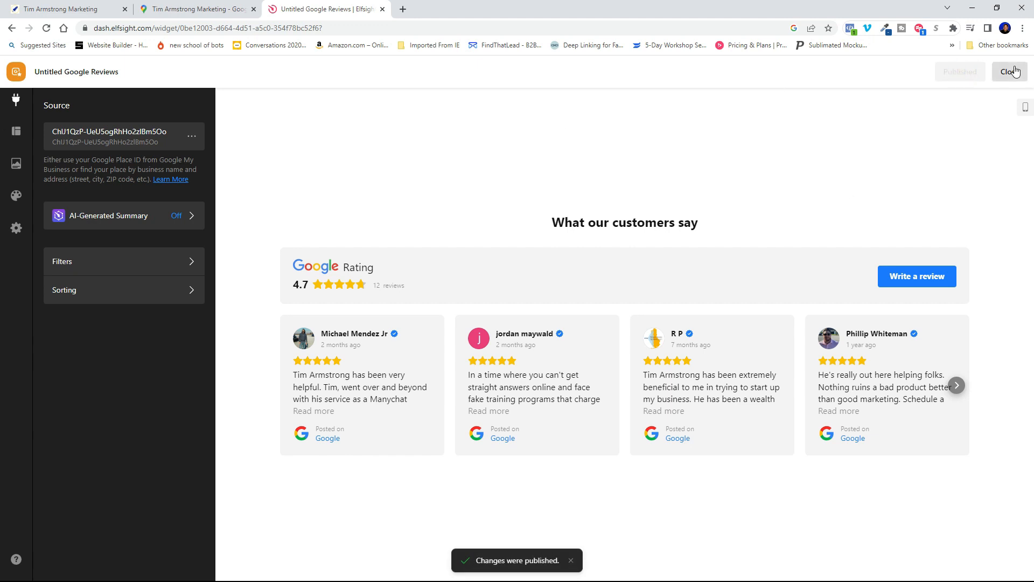
Leave the editor and copy the install embed code for Untitled Google Reviews
left_click(1009, 71)
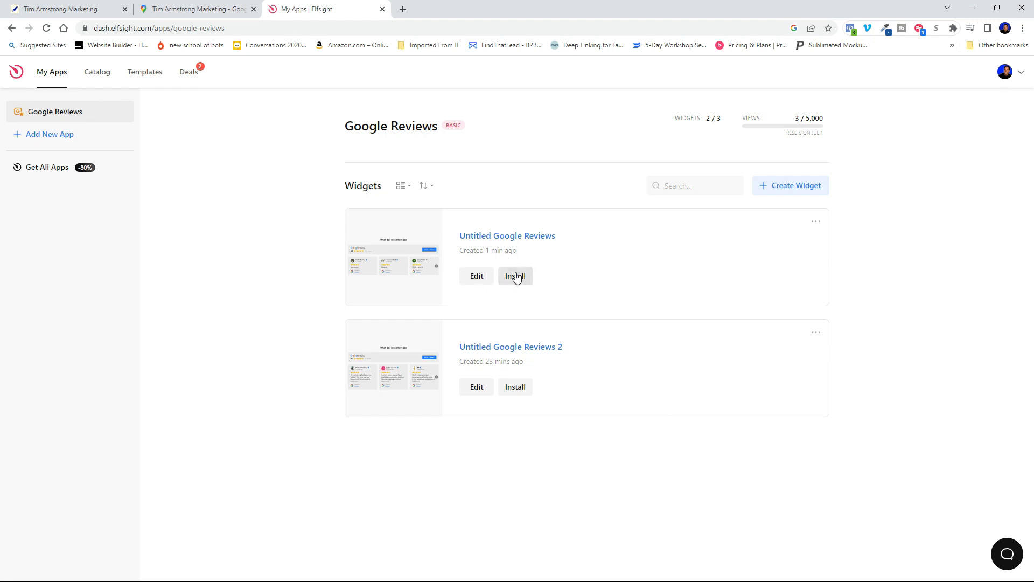
left_click(514, 276)
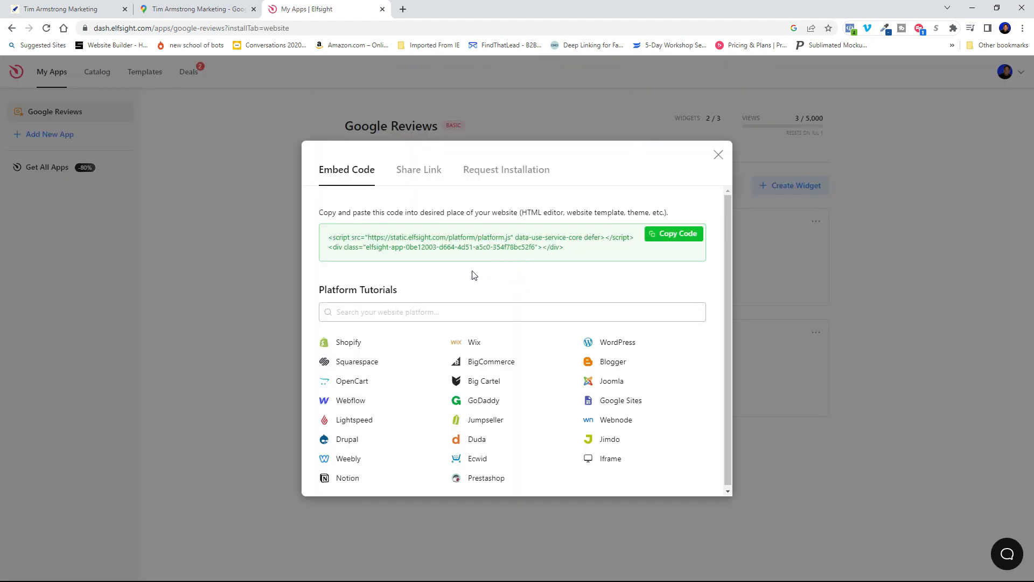
mouse_move(489, 275)
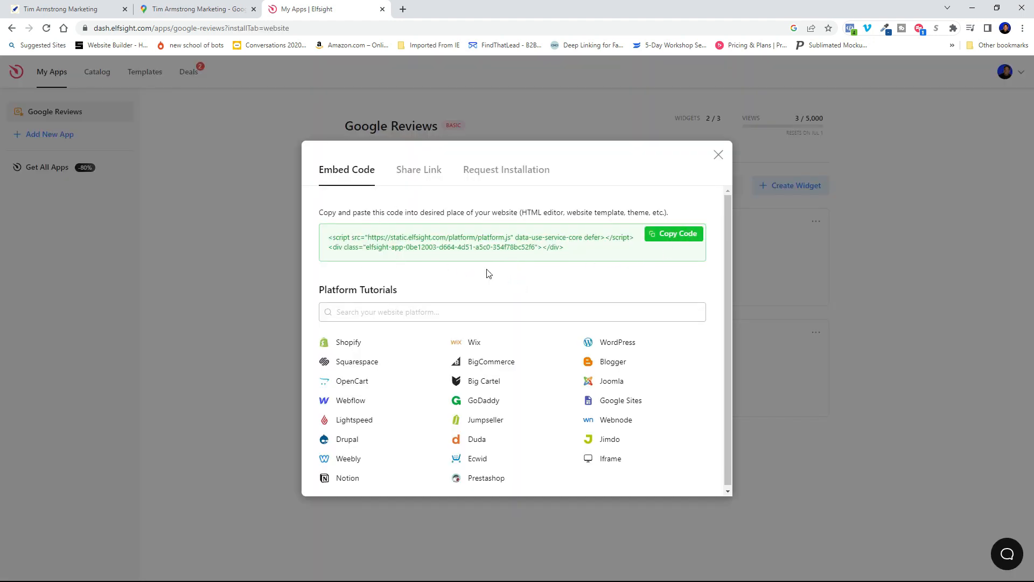
mouse_move(645, 264)
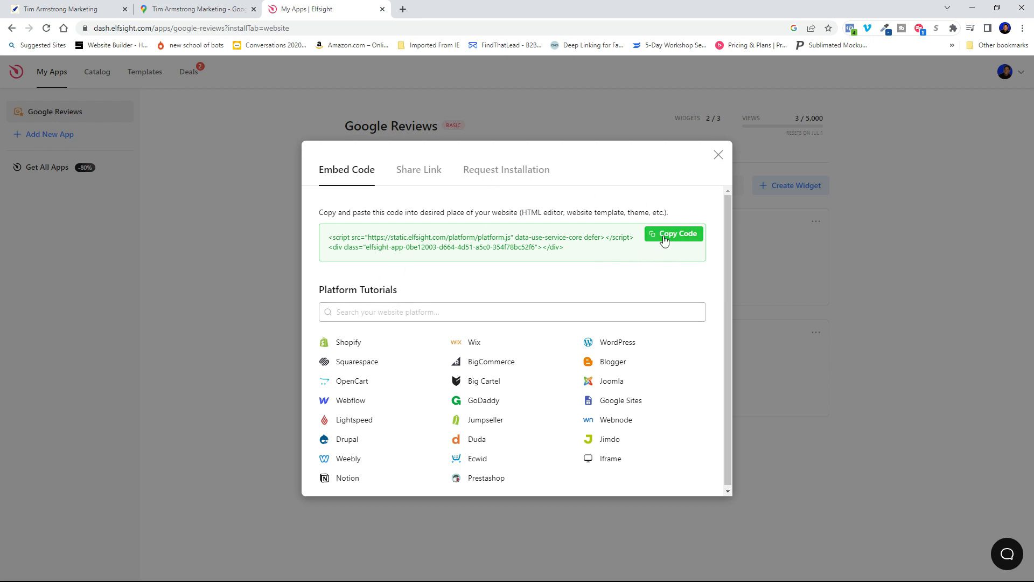
left_click(584, 8)
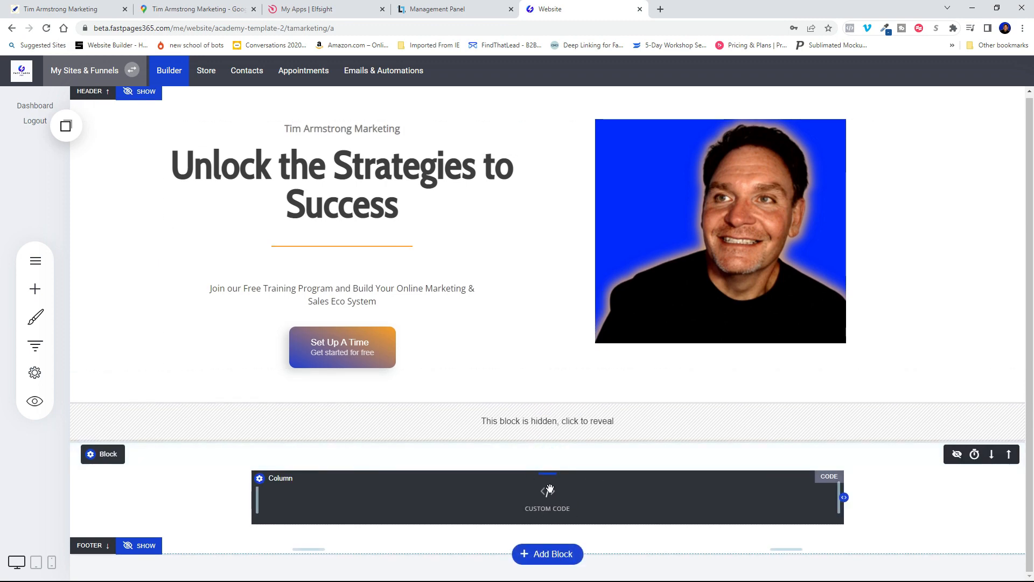
mouse_move(486, 496)
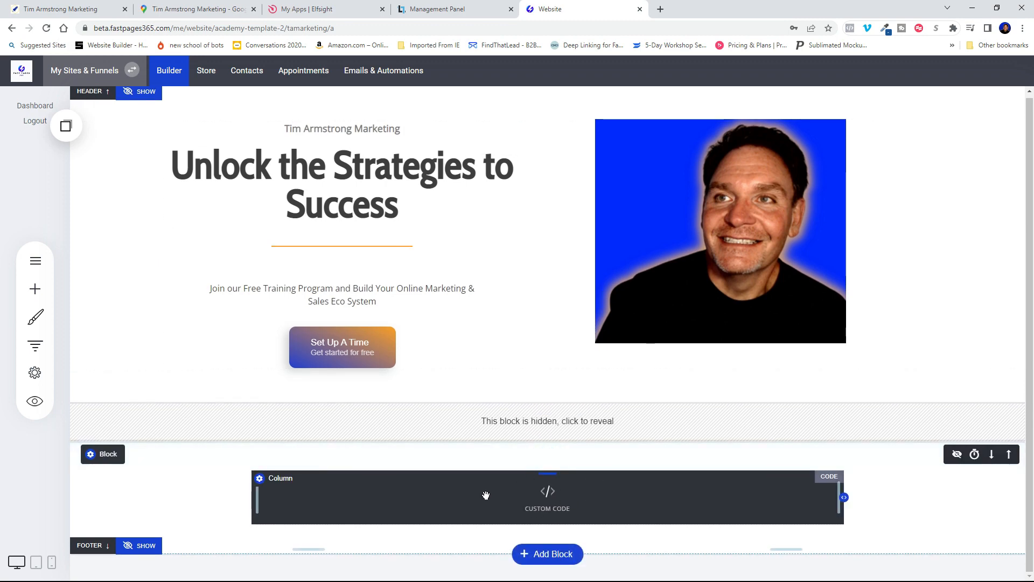
Add a Code widget to the page's lower block and select the custom code element
left_click(34, 289)
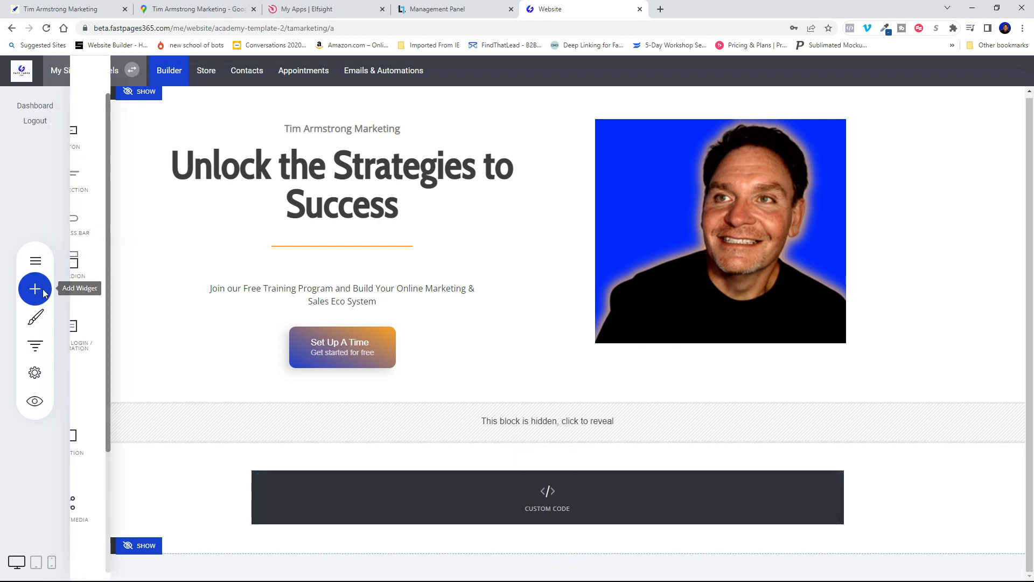
left_click(34, 288)
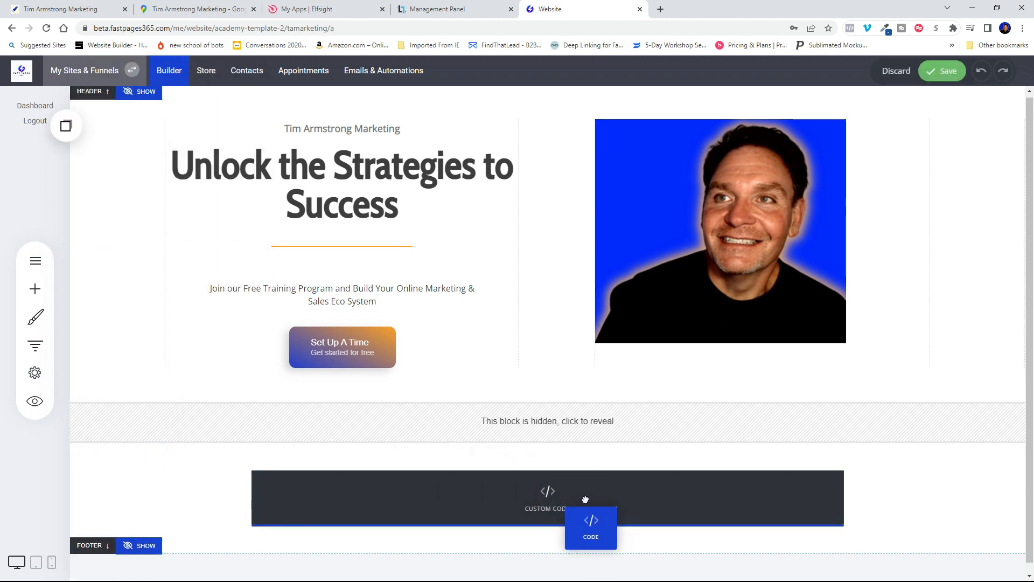
mouse_move(574, 482)
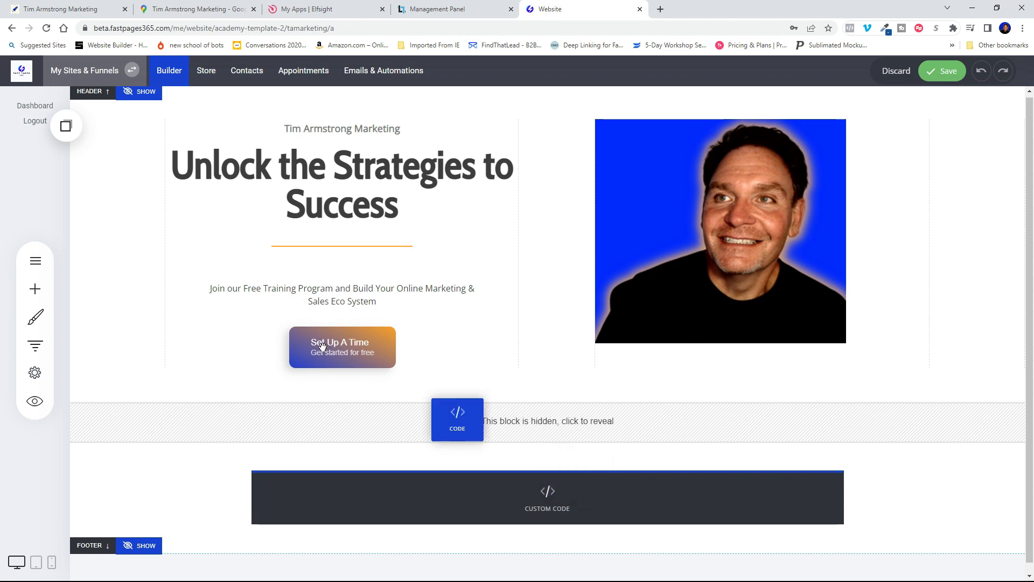
left_click(457, 419)
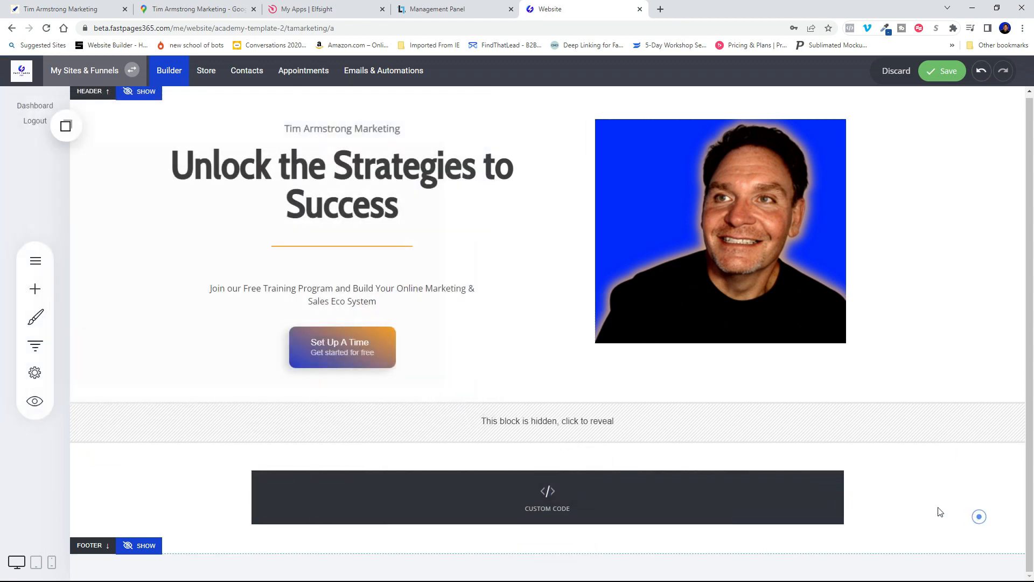
left_click(547, 497)
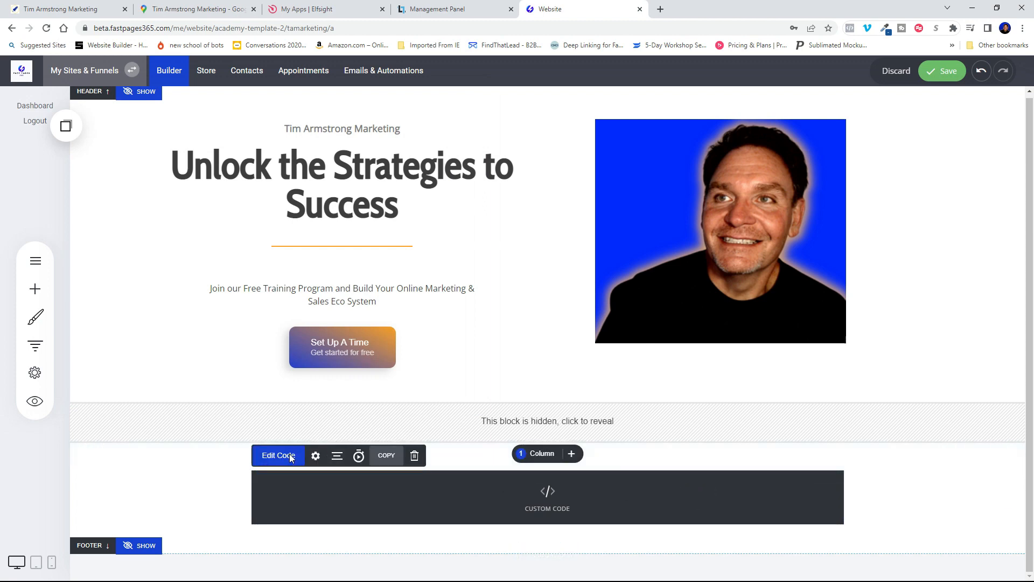
Paste the Elfsight embed script into the element's source code and save the page
left_click(277, 455)
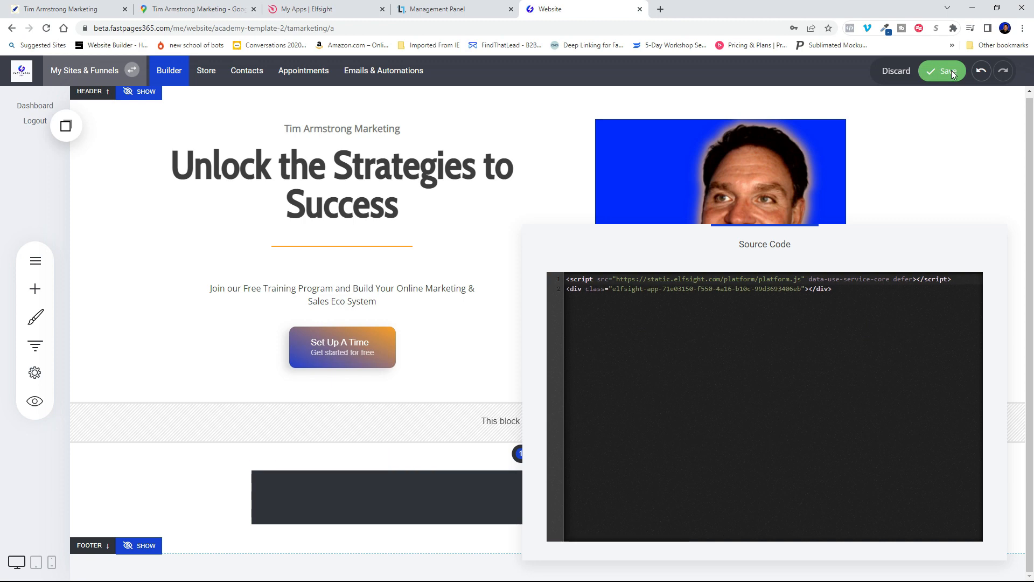
left_click(944, 71)
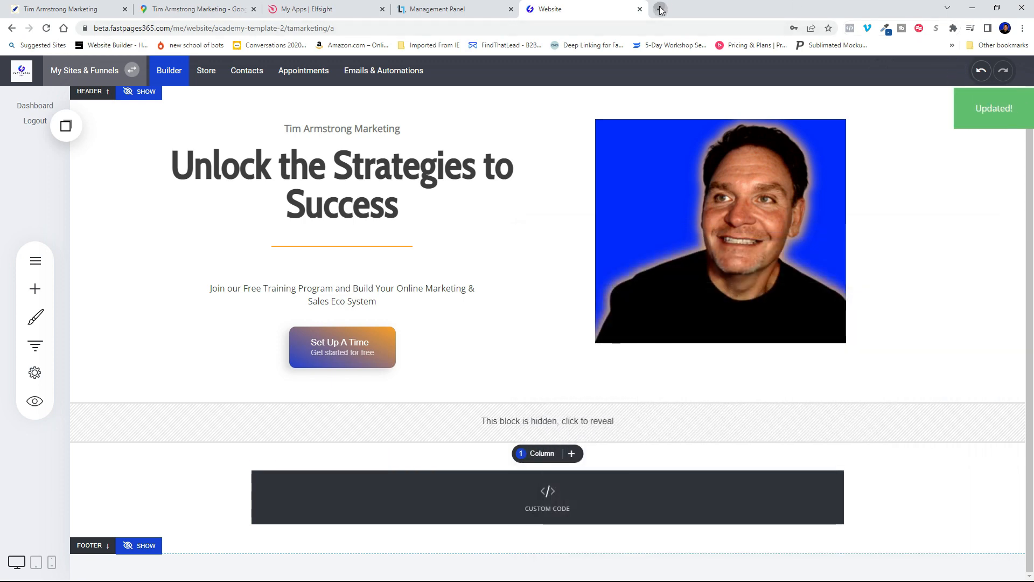
left_click(657, 8)
type("timarmstrongmarketing.com")
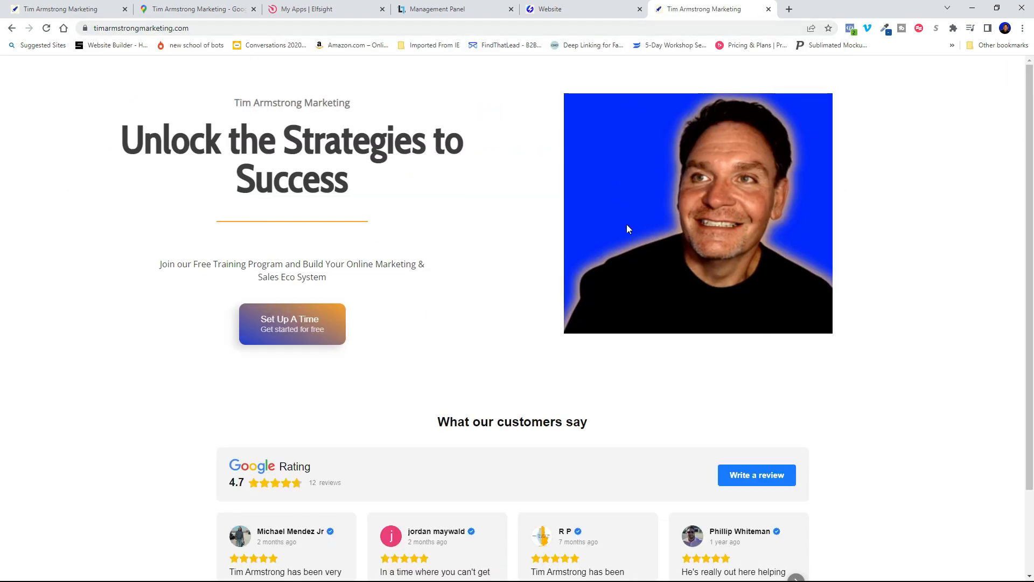
Scroll the live homepage to view the 'What our customers say' reviews carousel below the hero
scroll("down", 3)
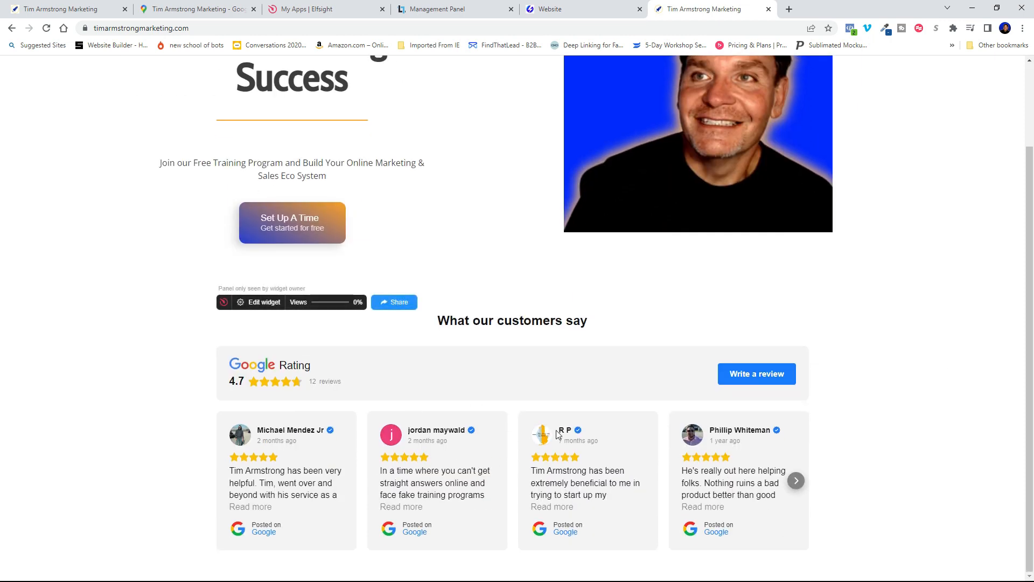
mouse_move(429, 449)
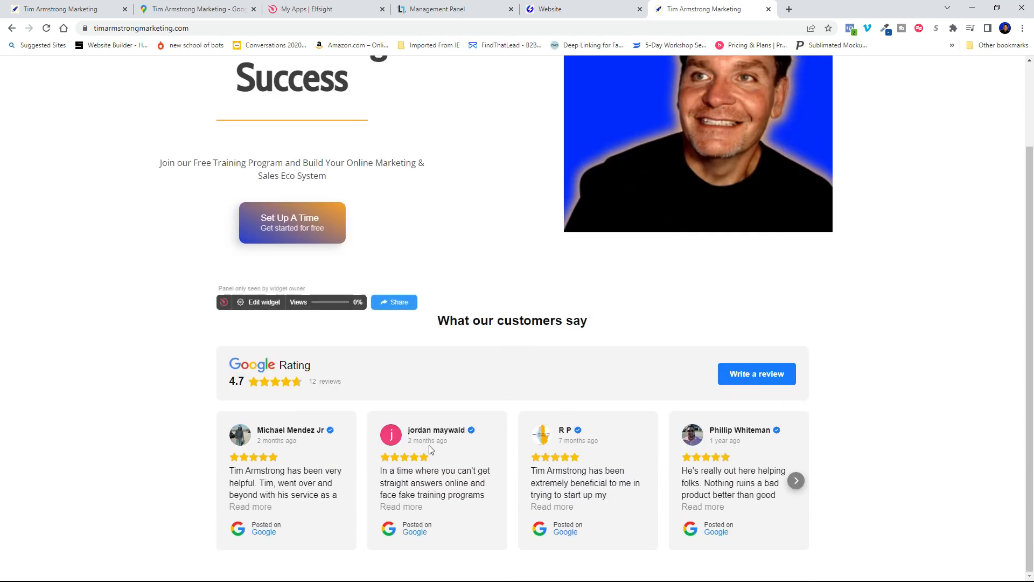
mouse_move(889, 320)
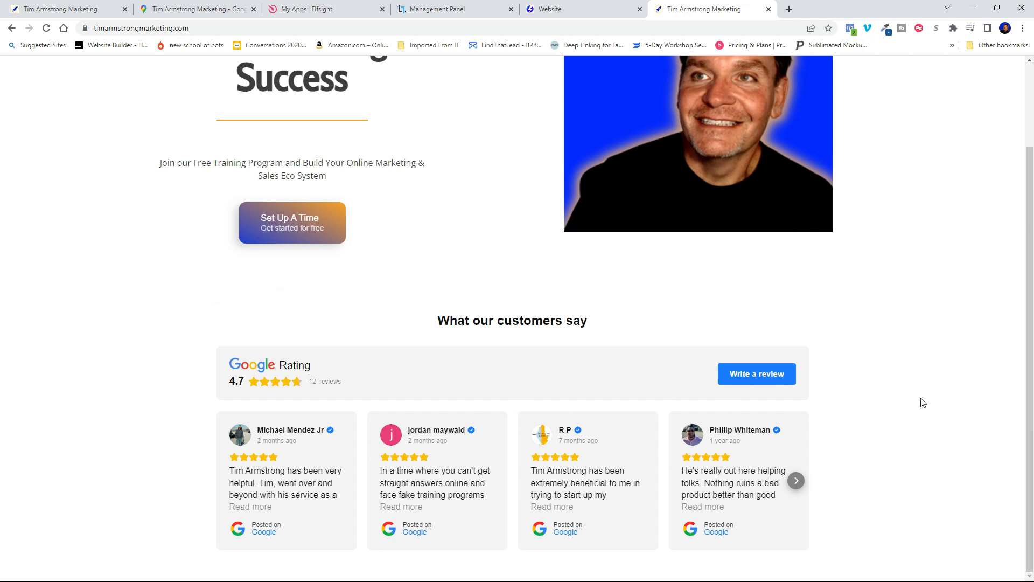
mouse_move(967, 357)
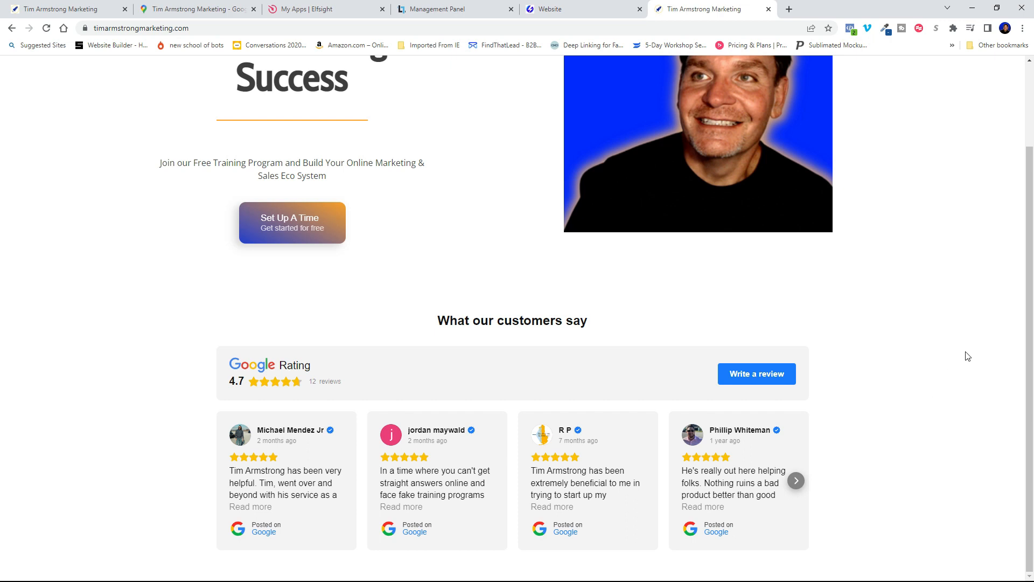
scroll("up", 3)
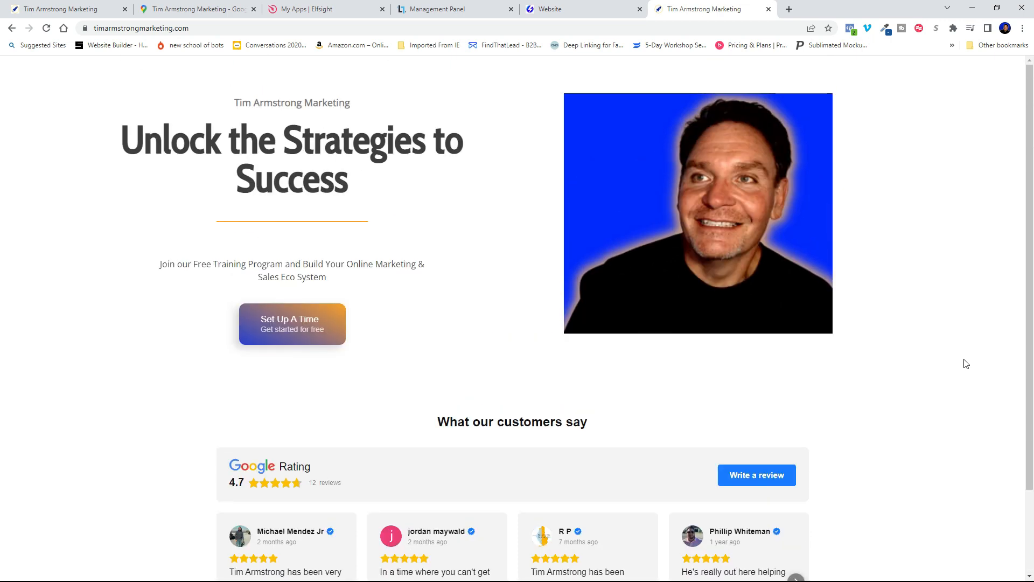
mouse_move(355, 16)
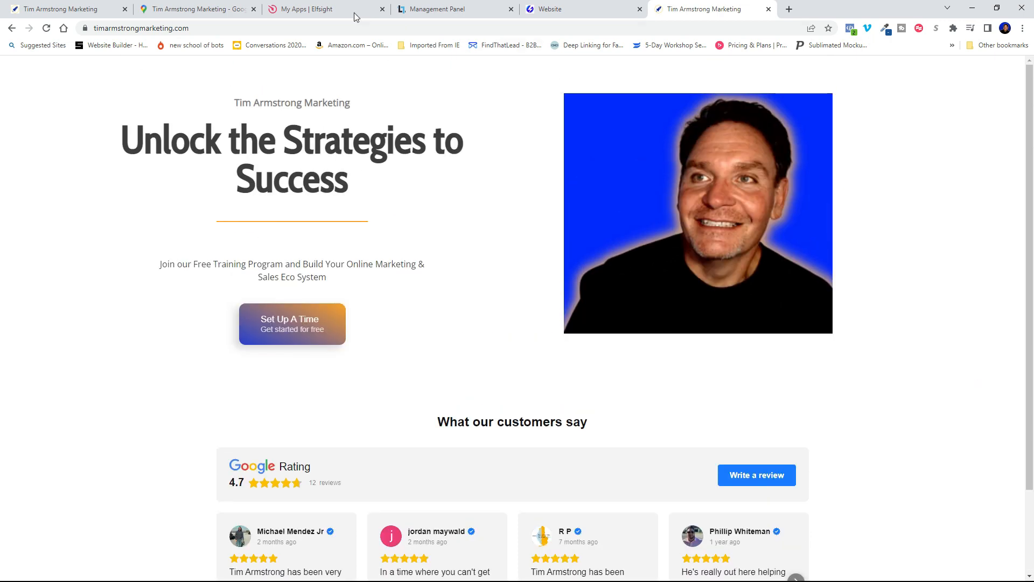
mouse_move(953, 365)
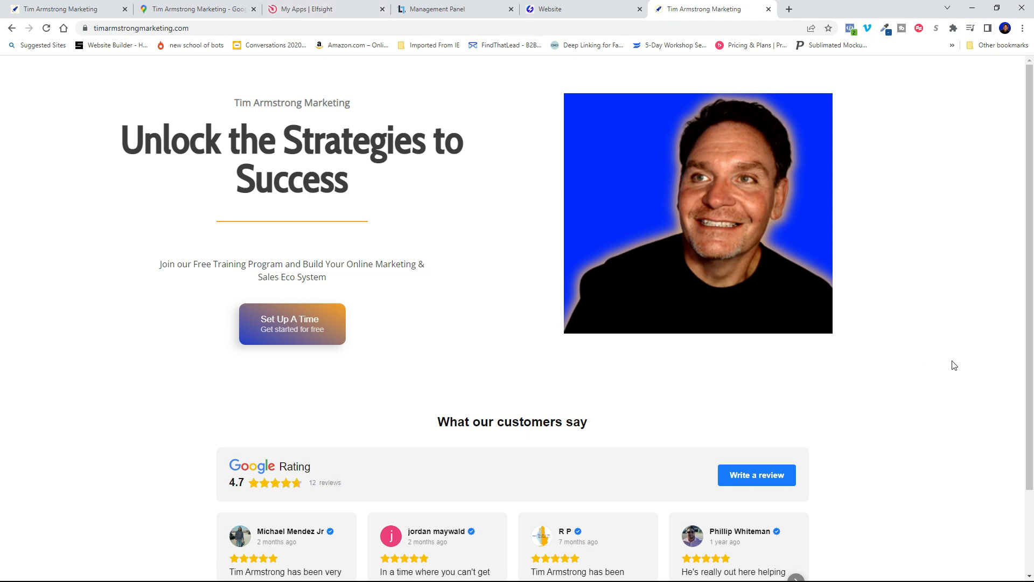
mouse_move(970, 401)
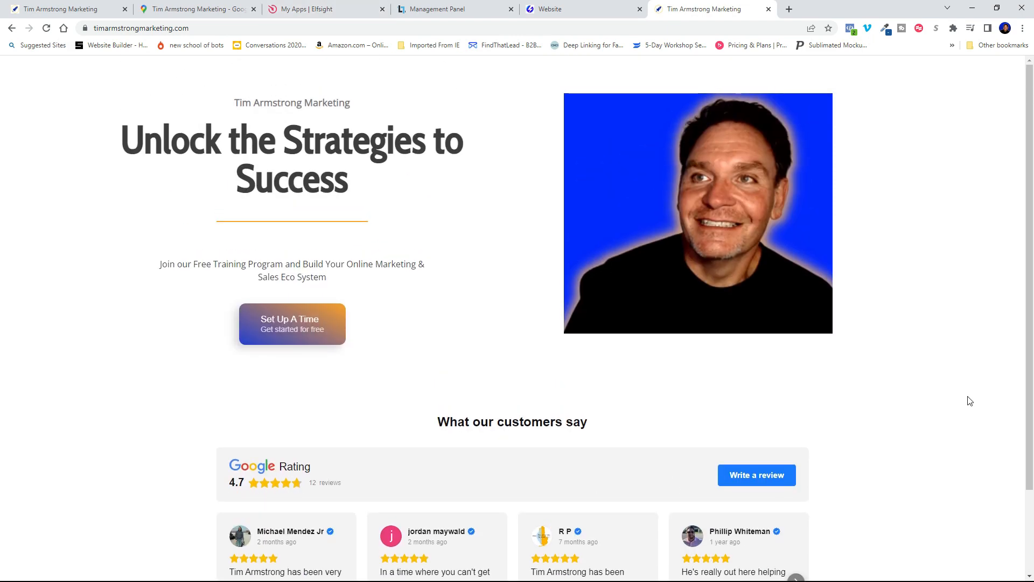
scroll("down", 3)
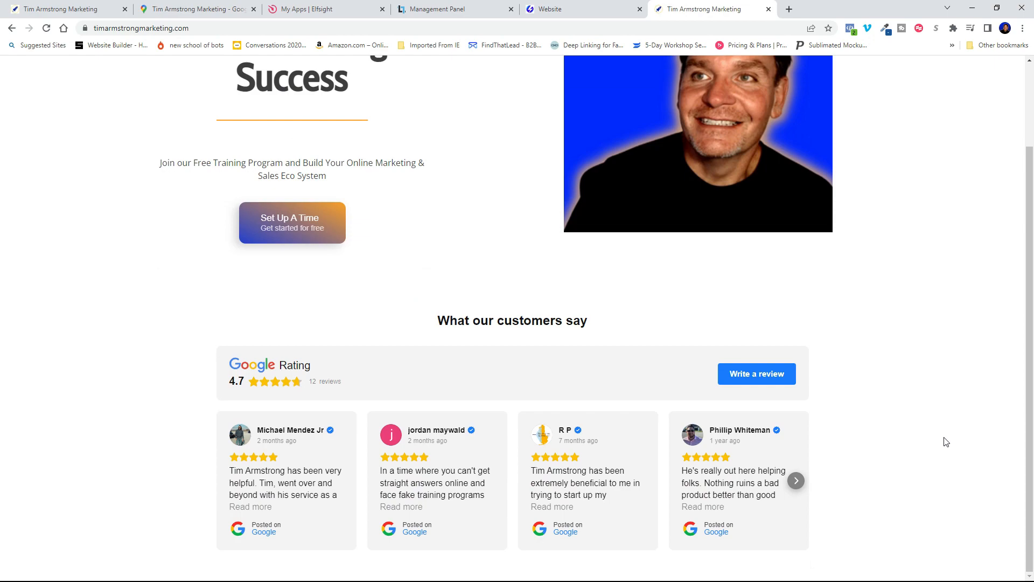